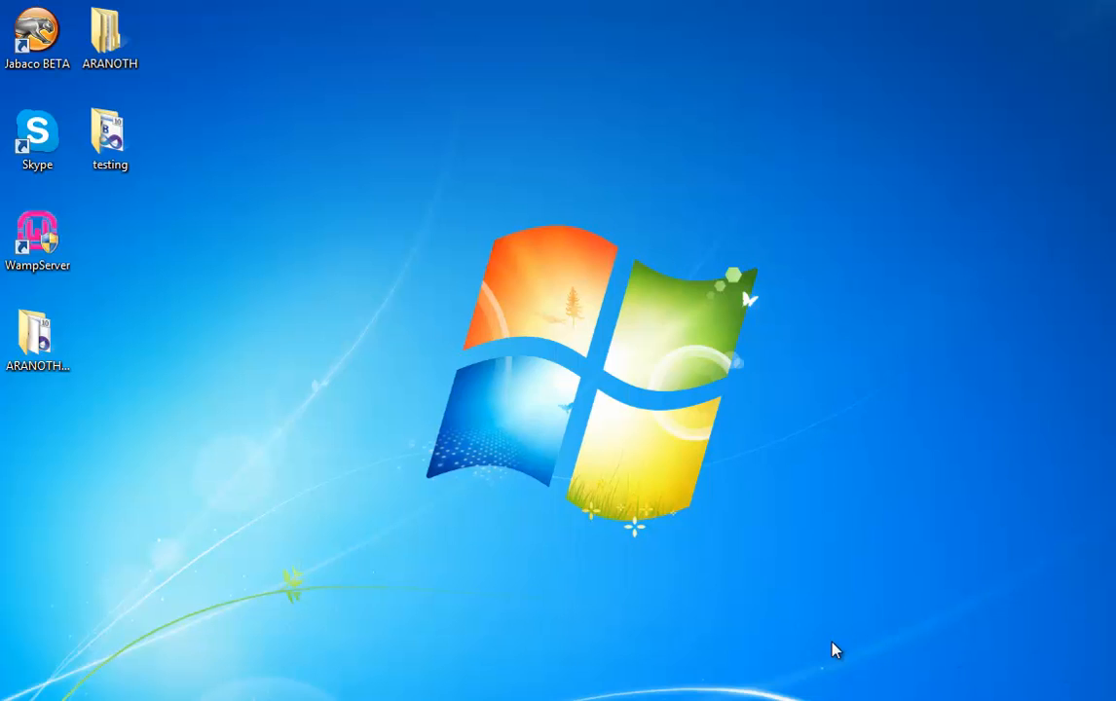
pyautogui.moveTo(502, 546)
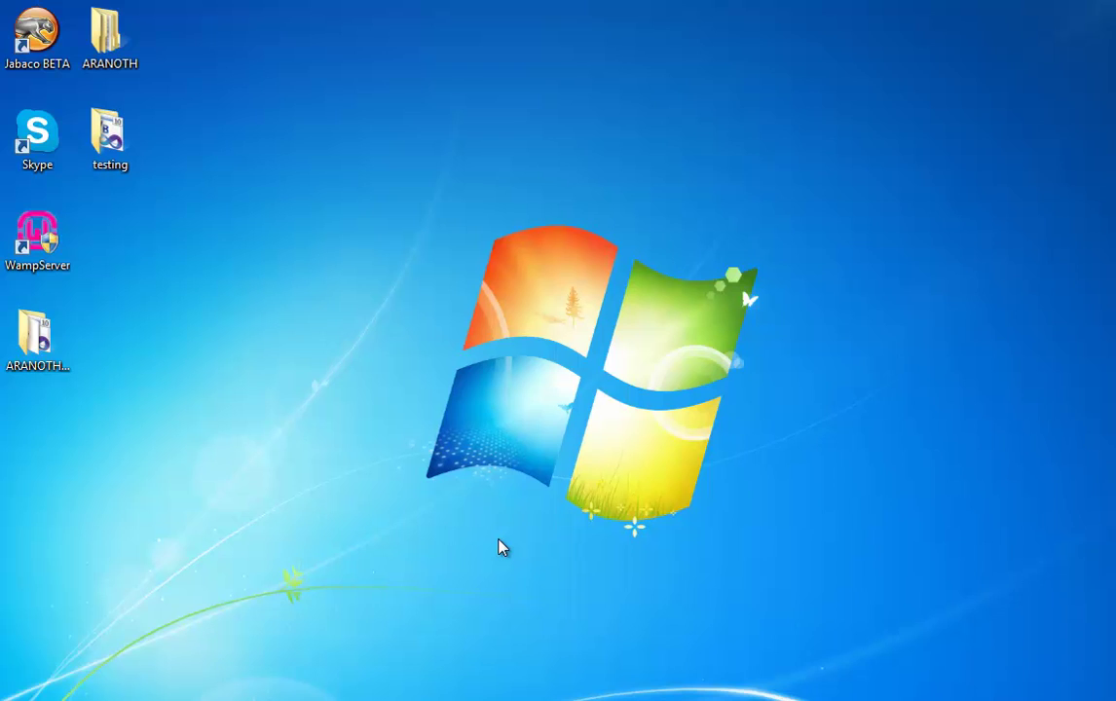
pyautogui.moveTo(425, 530)
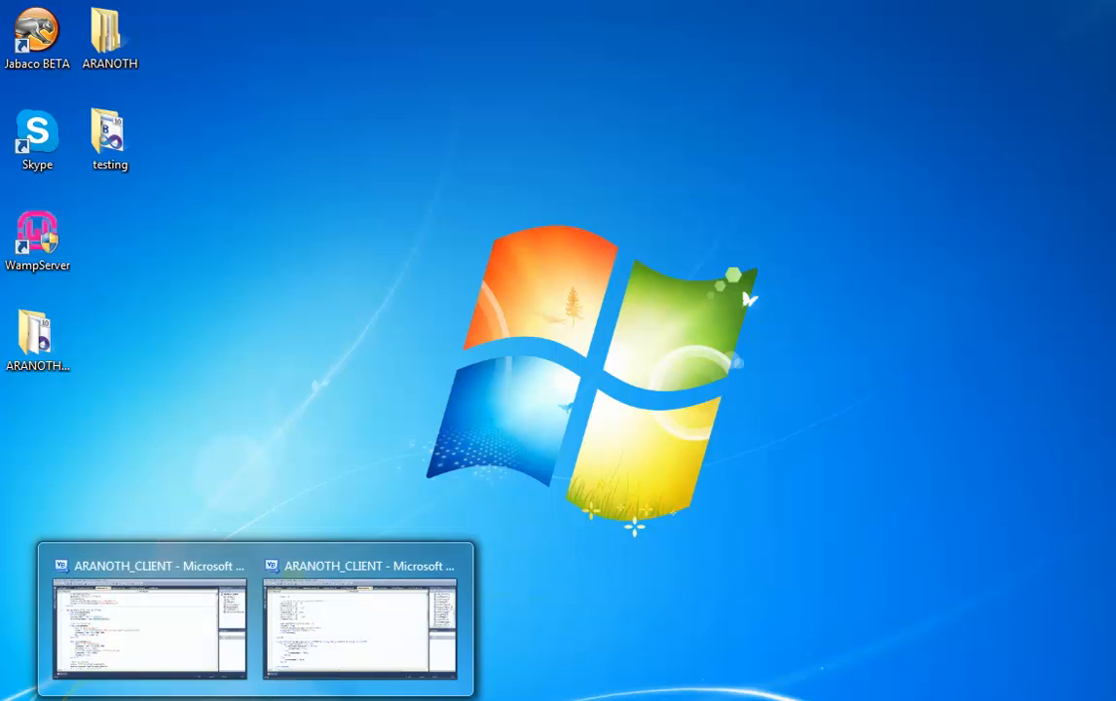
# Bring the ARANOTH_CLIENT project forward, view frmMain's designer, then the modConstants menu constants.
pyautogui.click(148, 623)
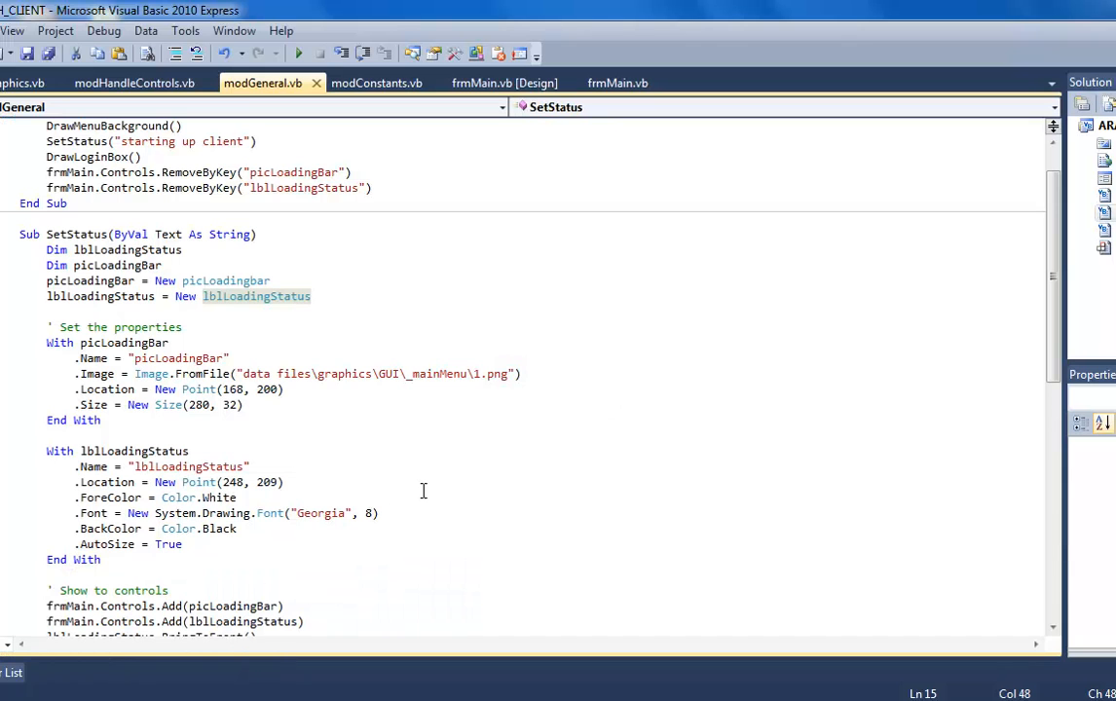
pyautogui.moveTo(526, 174)
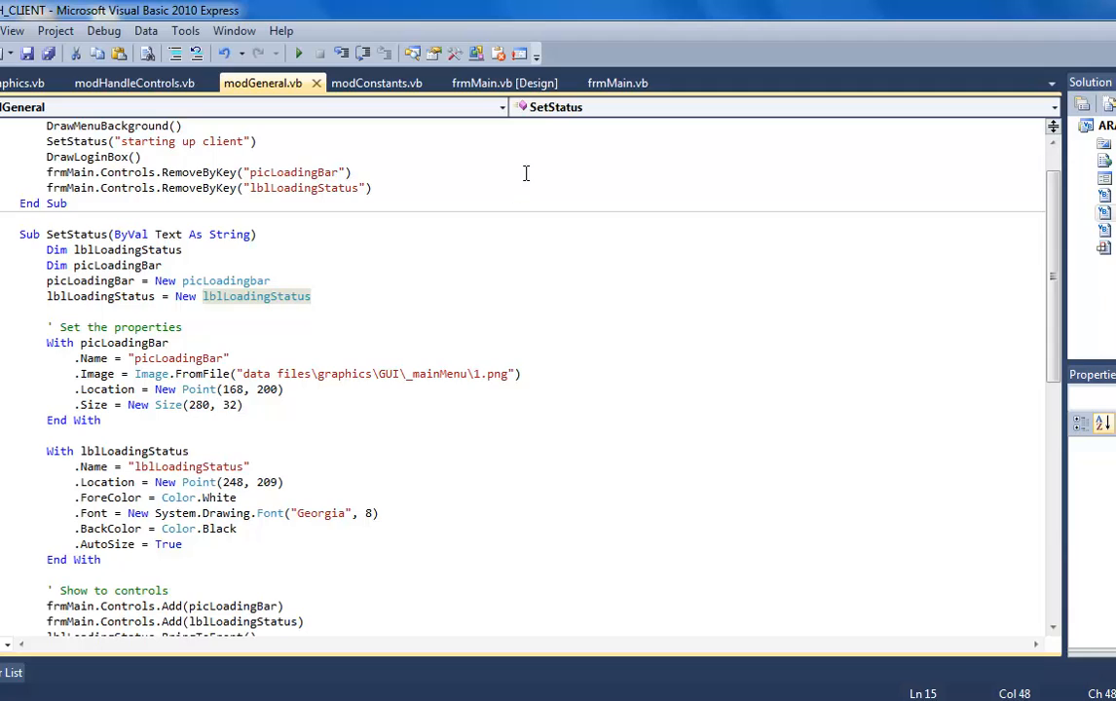
pyautogui.click(504, 82)
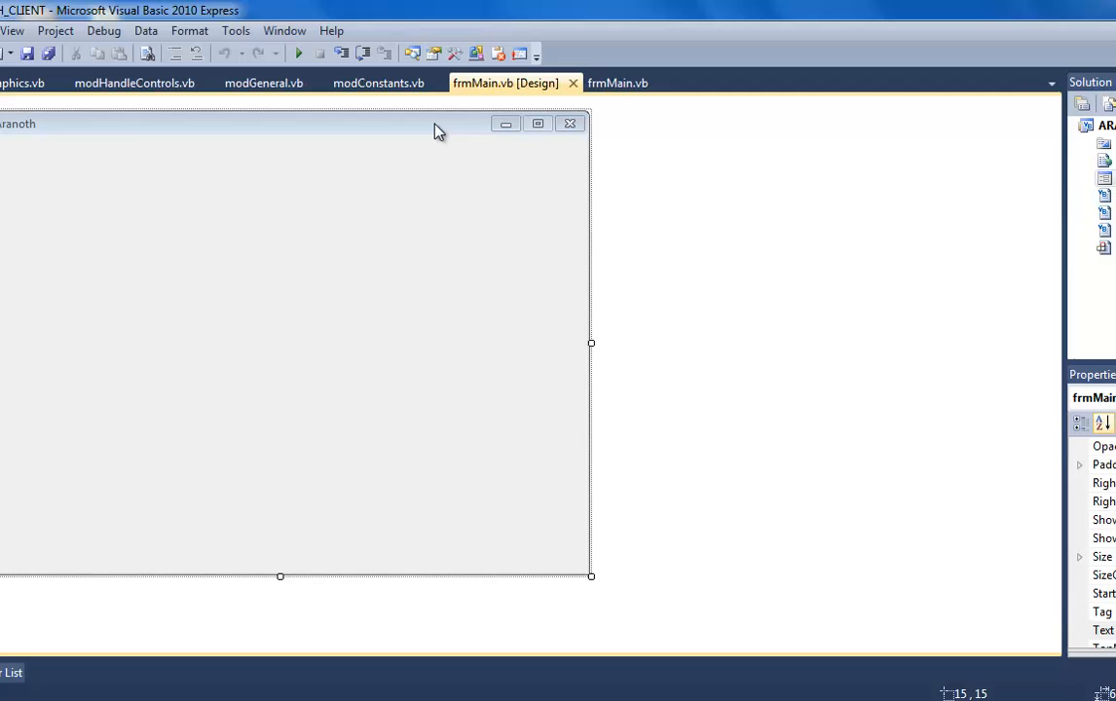
pyautogui.moveTo(358, 156)
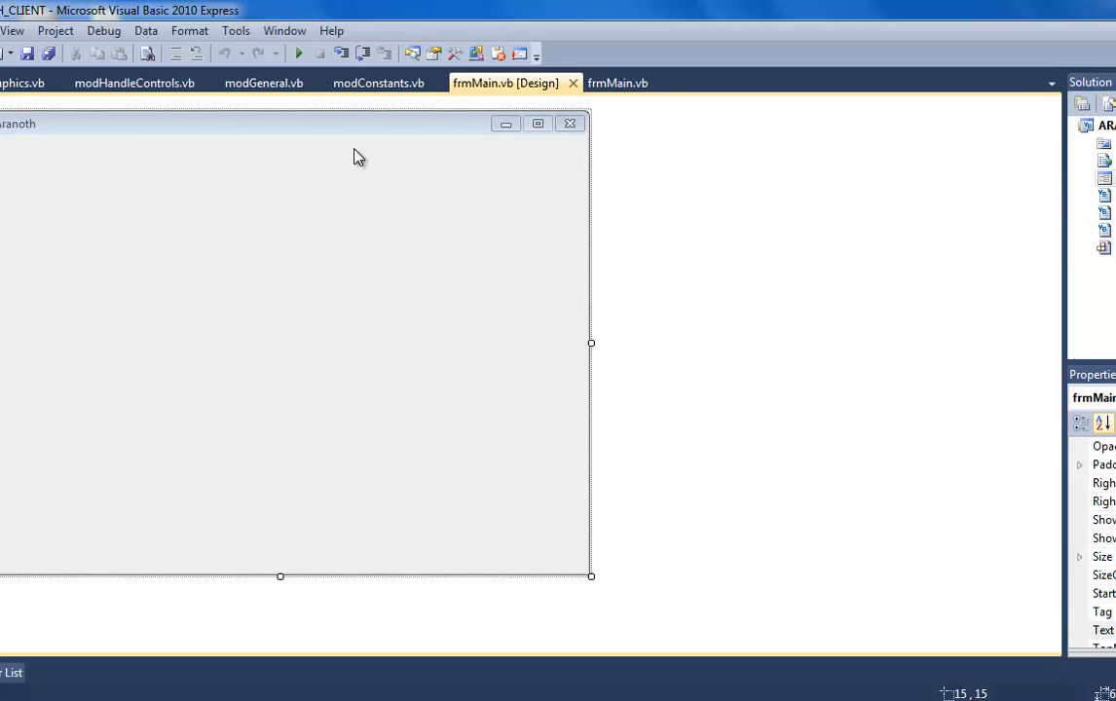
pyautogui.moveTo(274, 298)
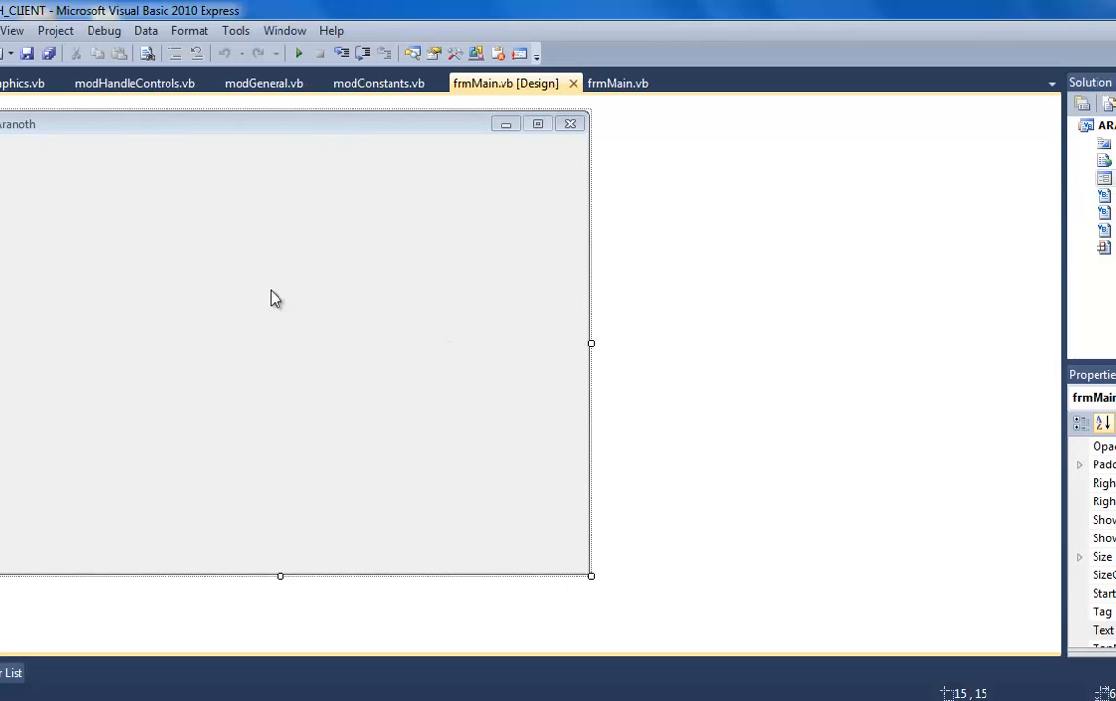
pyautogui.moveTo(623, 397)
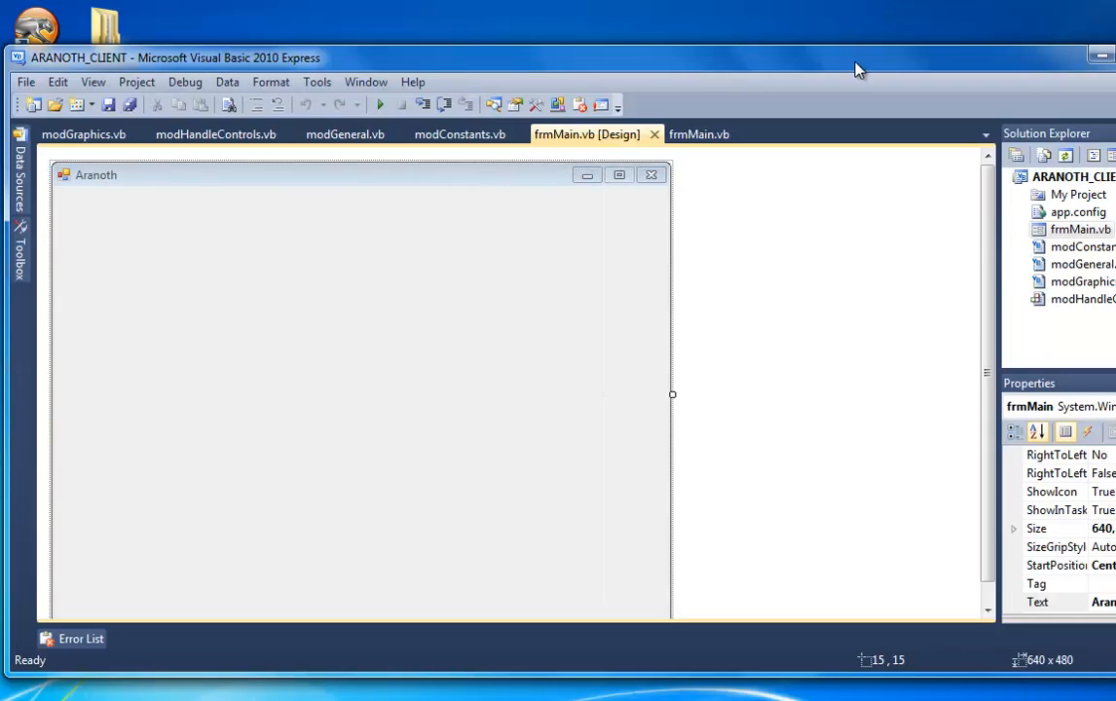
pyautogui.click(1087, 55)
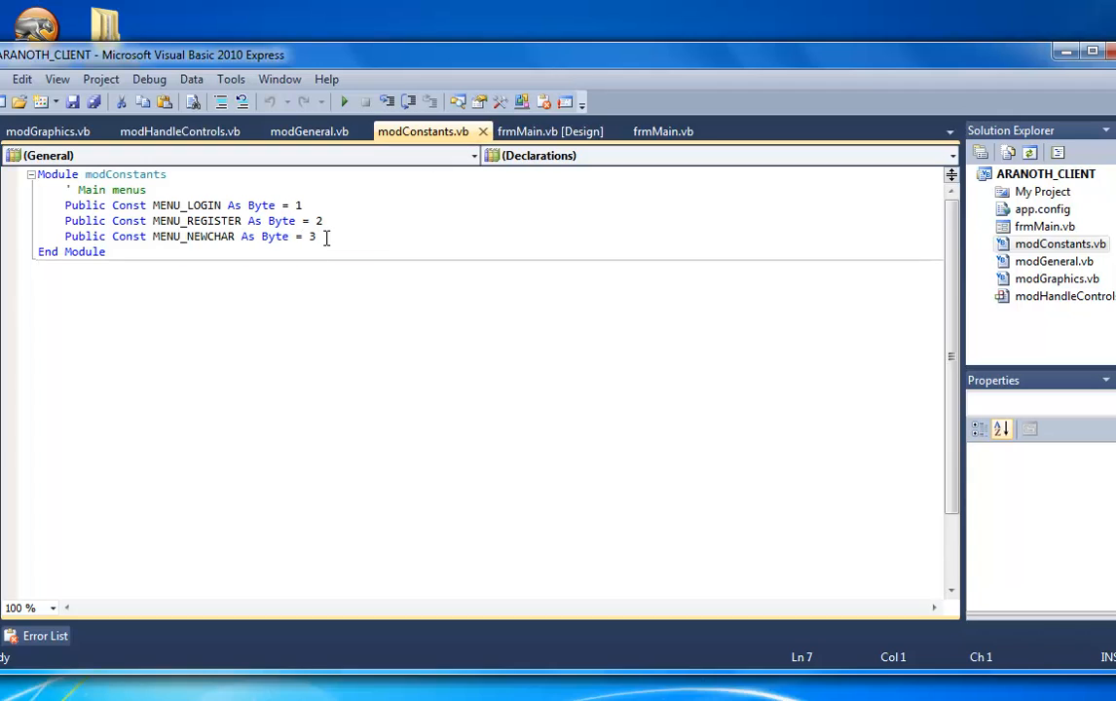
# Permanently delete modConstants.vb via Solution Explorer and select modHandleControls.vb.
pyautogui.rightClick(1059, 244)
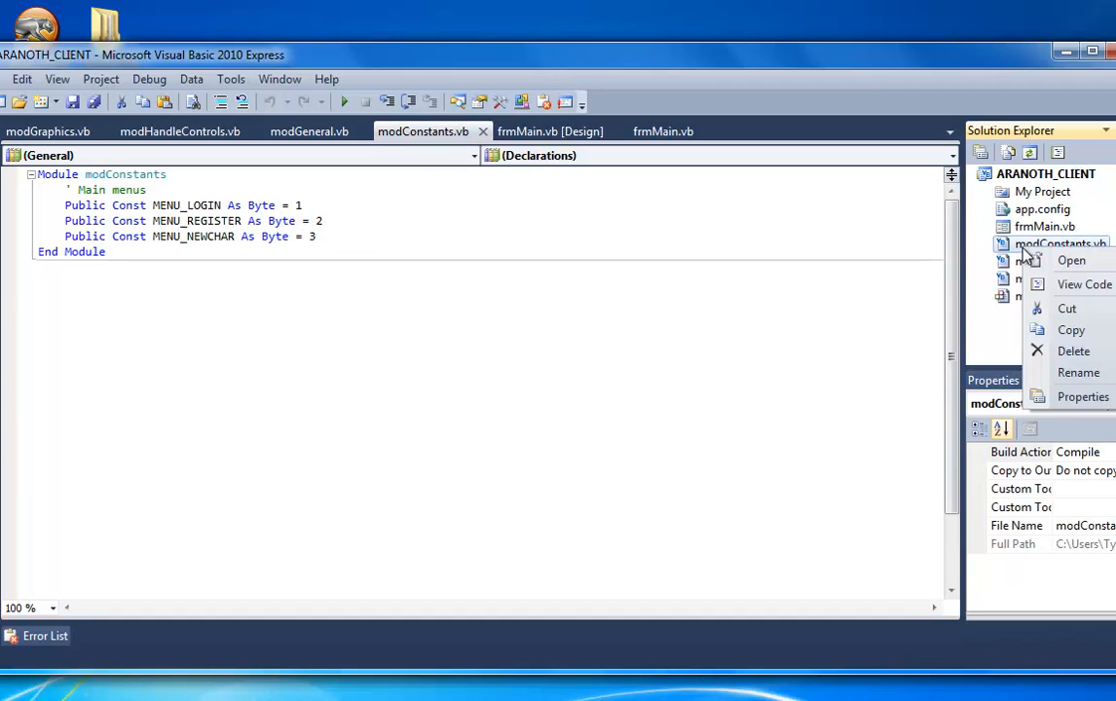
pyautogui.click(1074, 350)
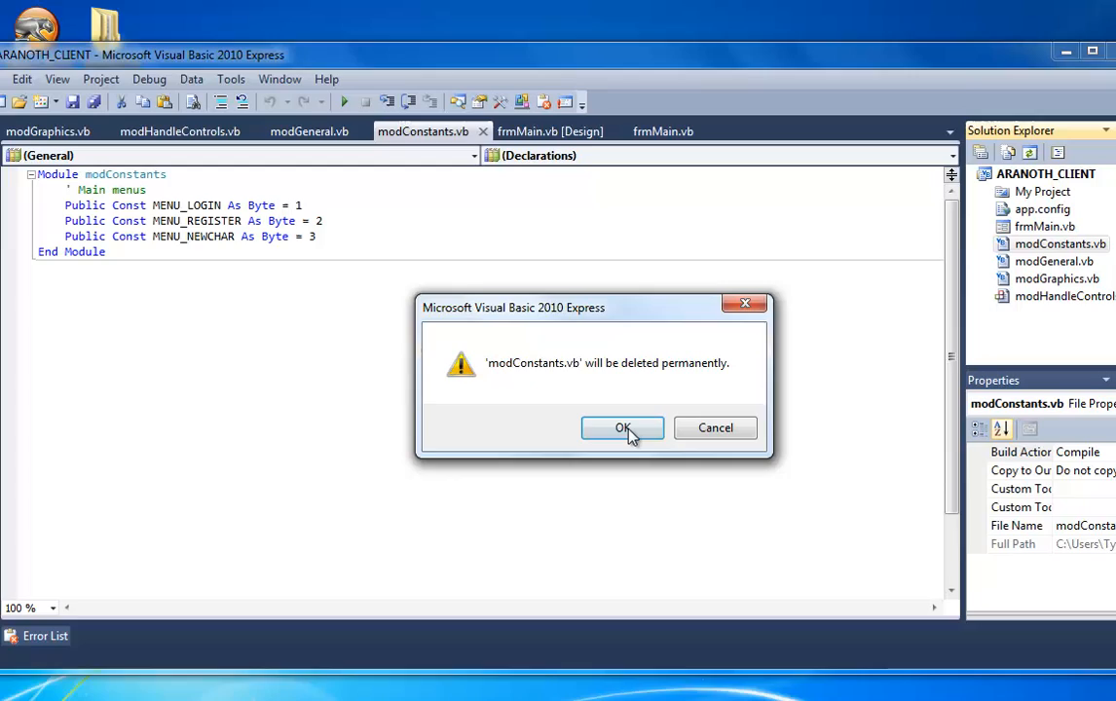
pyautogui.click(623, 429)
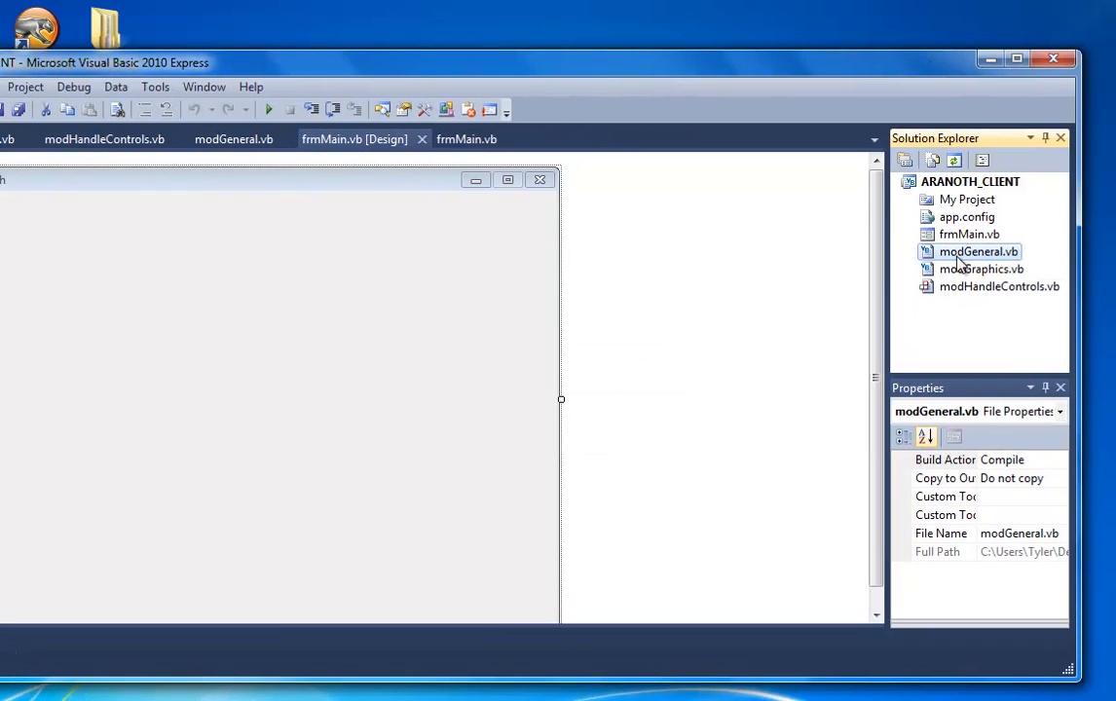
pyautogui.click(997, 285)
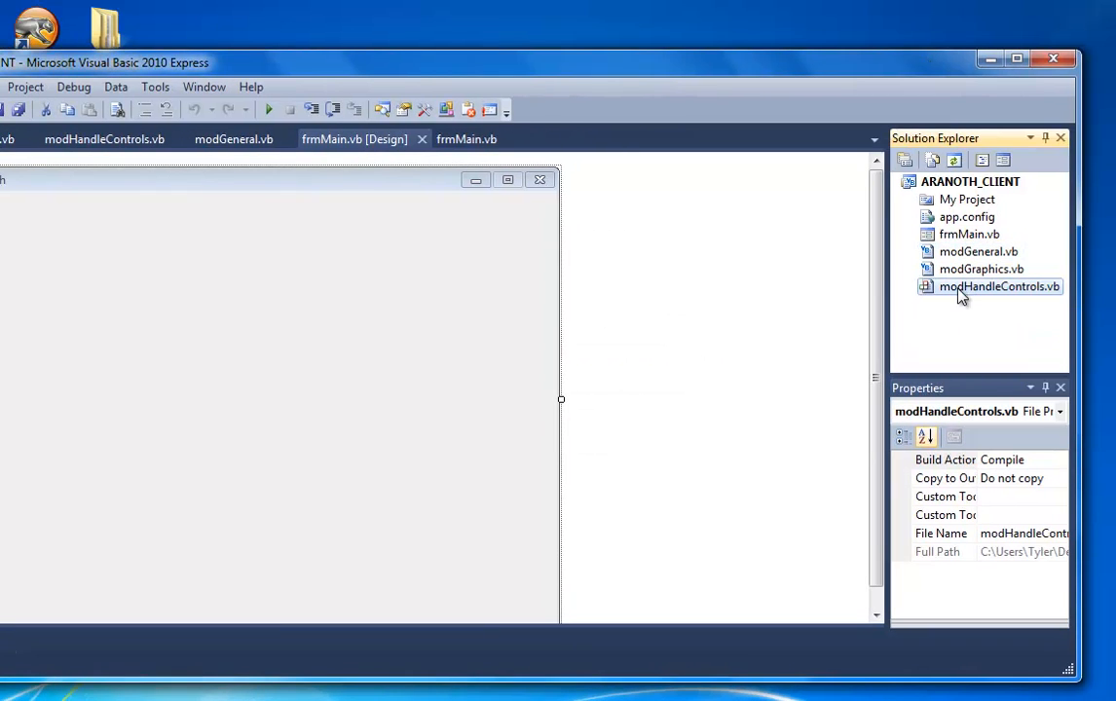
# View modHandleControls' code via View Code on the way to modGraphics' DrawLoginBox routine.
pyautogui.doubleClick(998, 286)
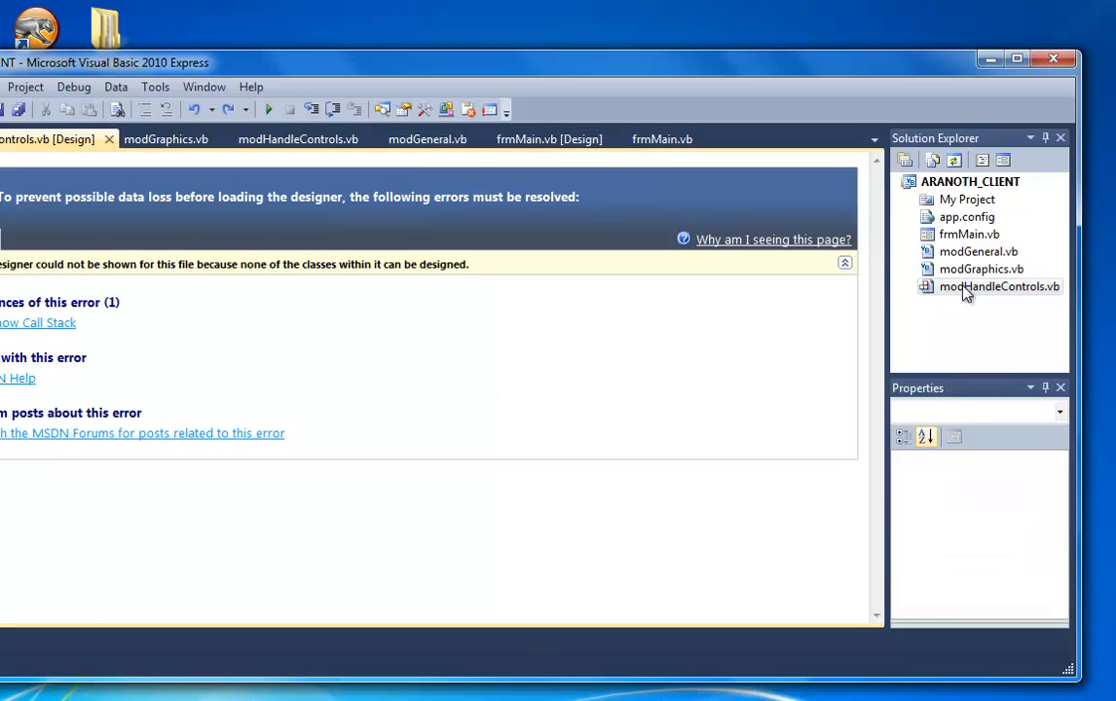
pyautogui.rightClick(998, 286)
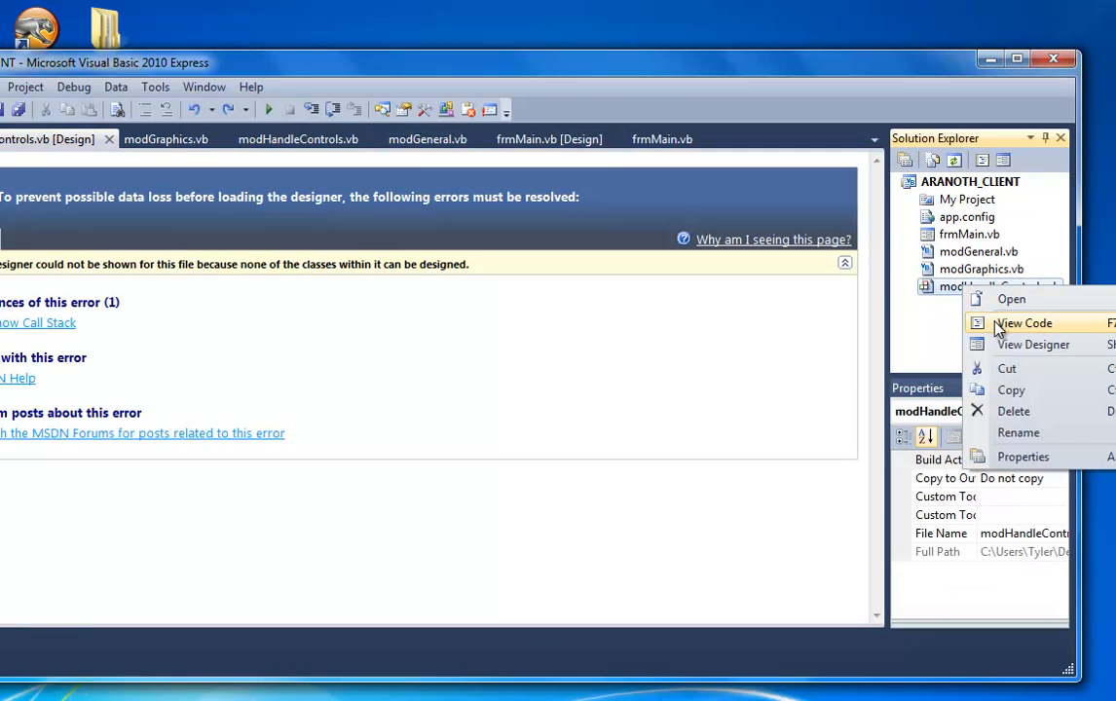
pyautogui.click(1025, 323)
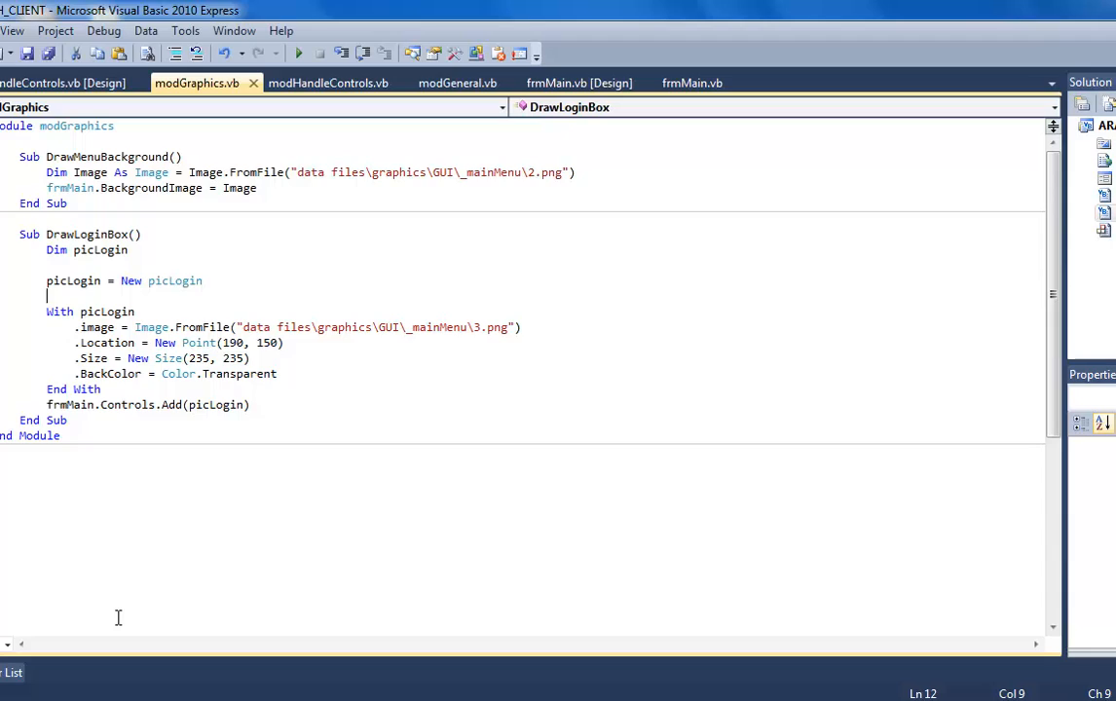
pyautogui.moveTo(748, 276)
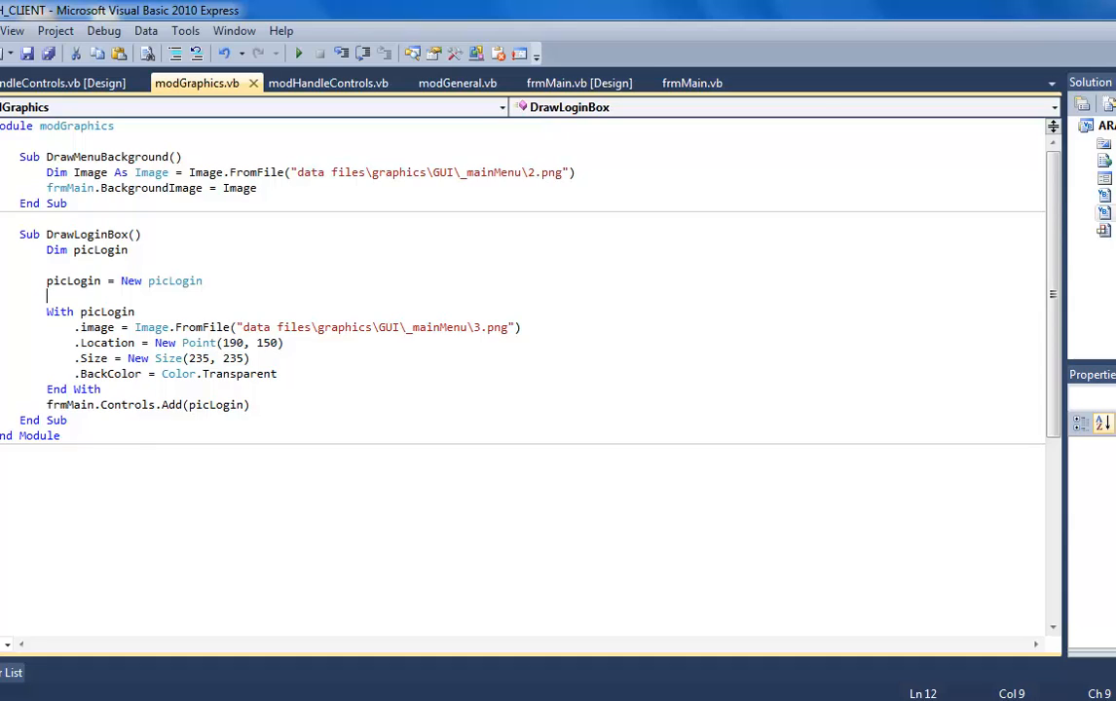
# Review frmMain's design and Load code, then comment out DrawLoginBox and both RemoveByKey lines in modGeneral.
pyautogui.click(580, 82)
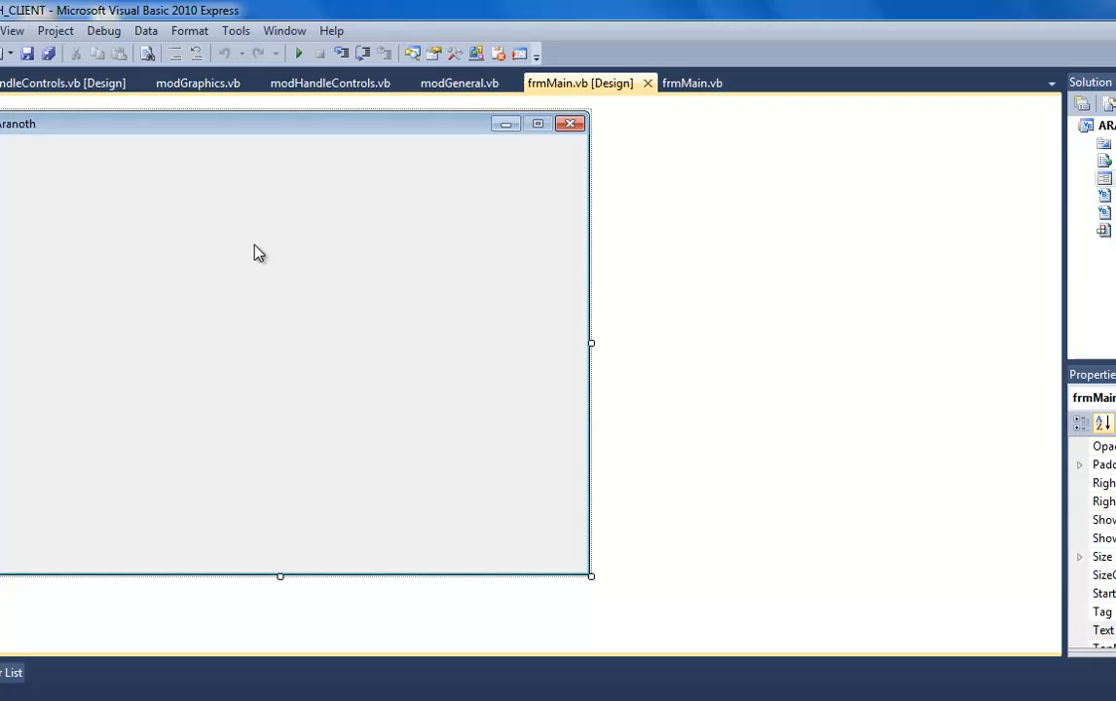
pyautogui.click(693, 82)
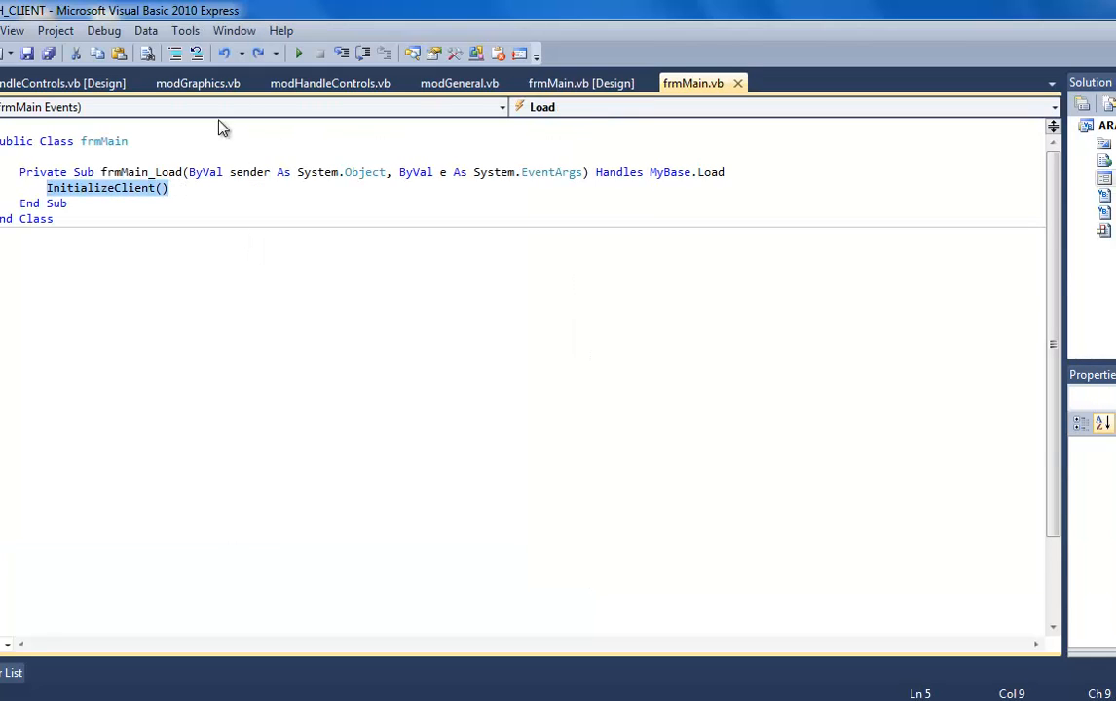
pyautogui.click(456, 82)
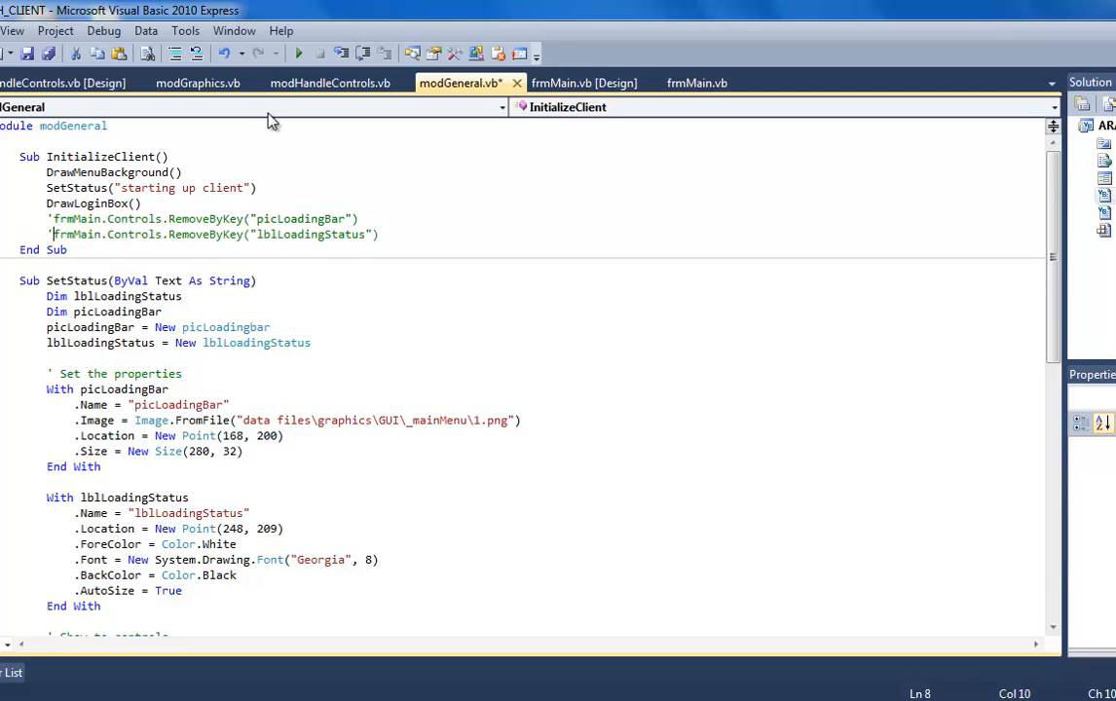
pyautogui.click(296, 54)
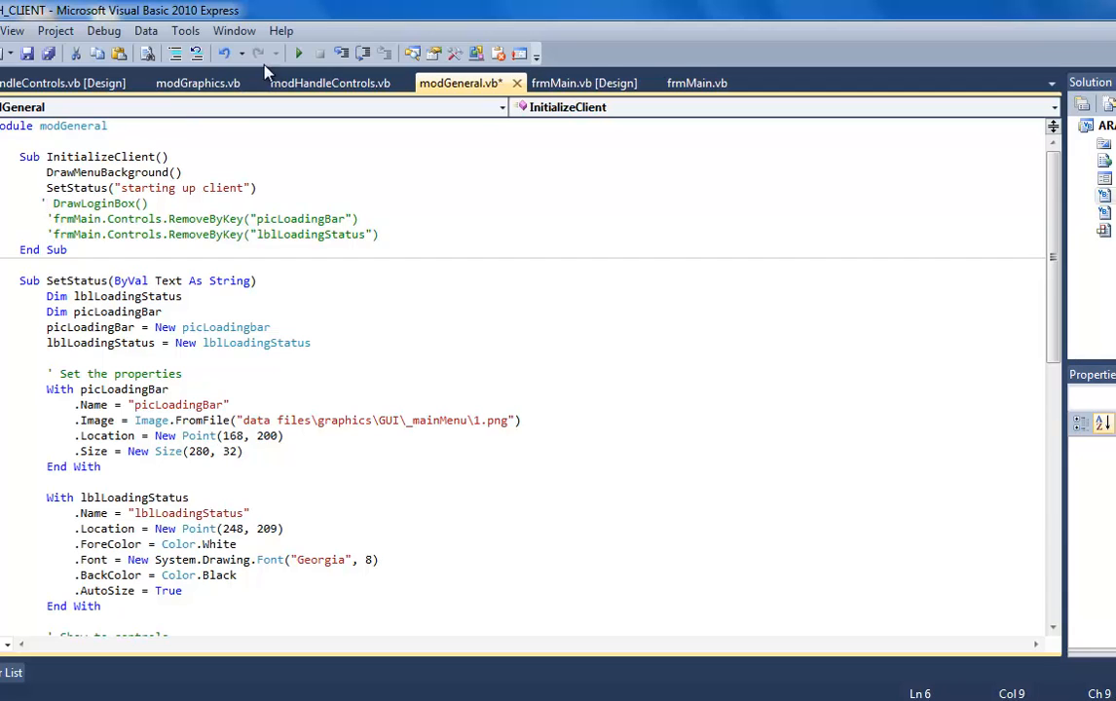
# Run the client to see the 'starting up client' status and close the Aranoth window.
pyautogui.click(298, 54)
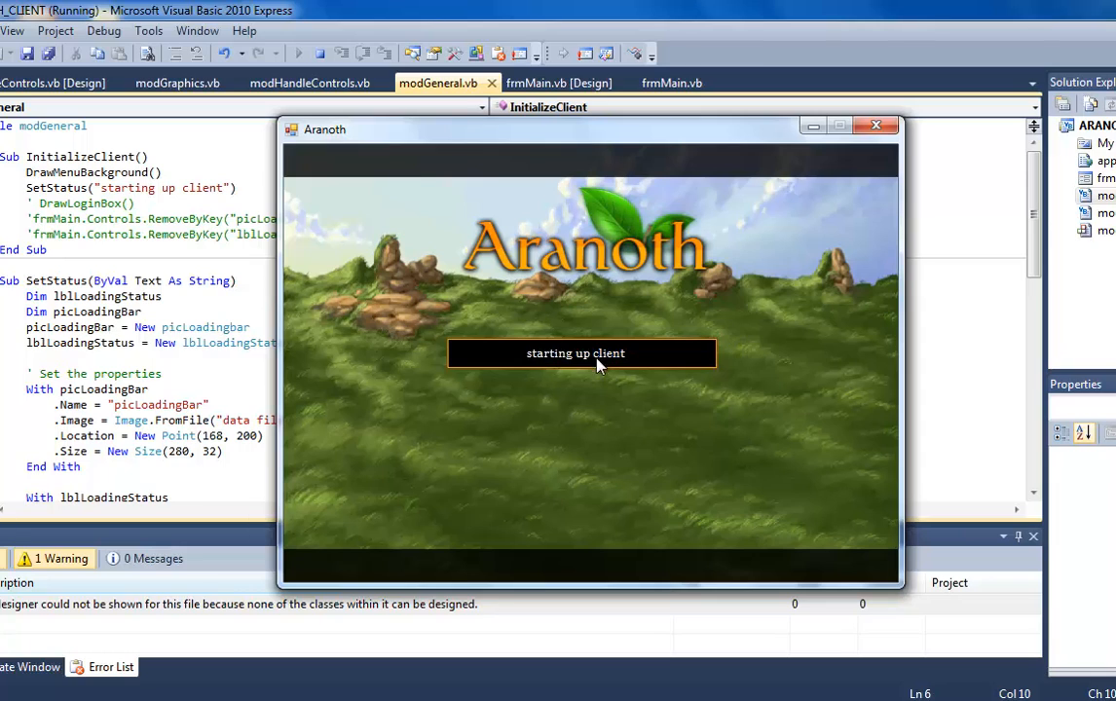
pyautogui.moveTo(818, 337)
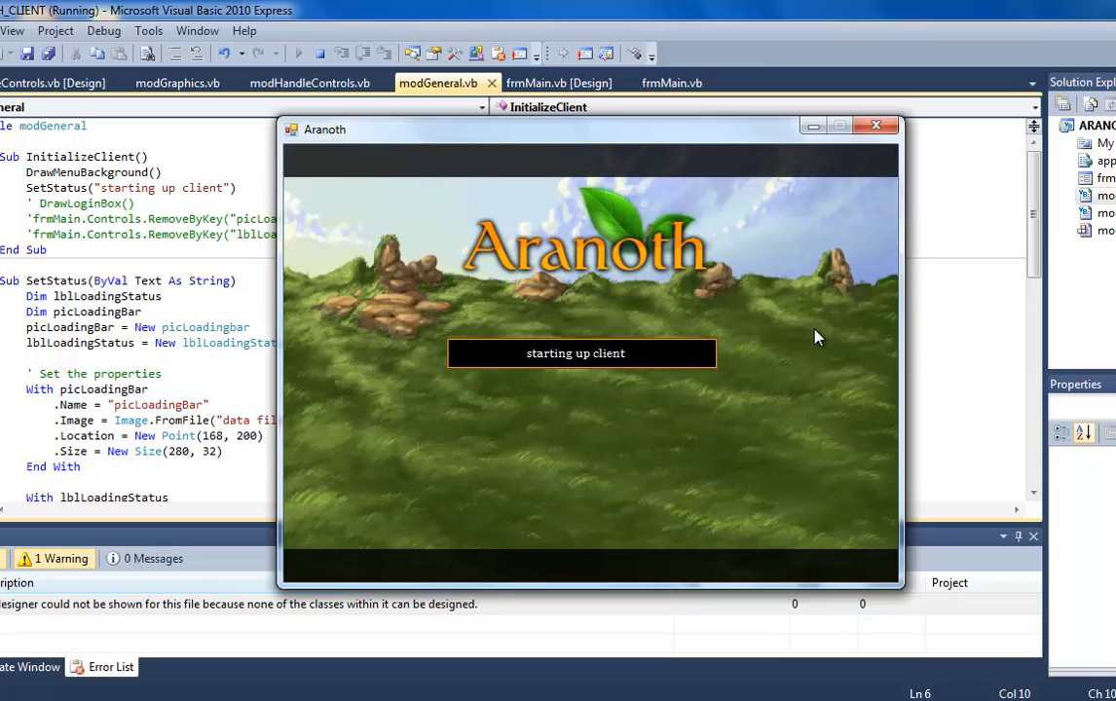
pyautogui.click(875, 124)
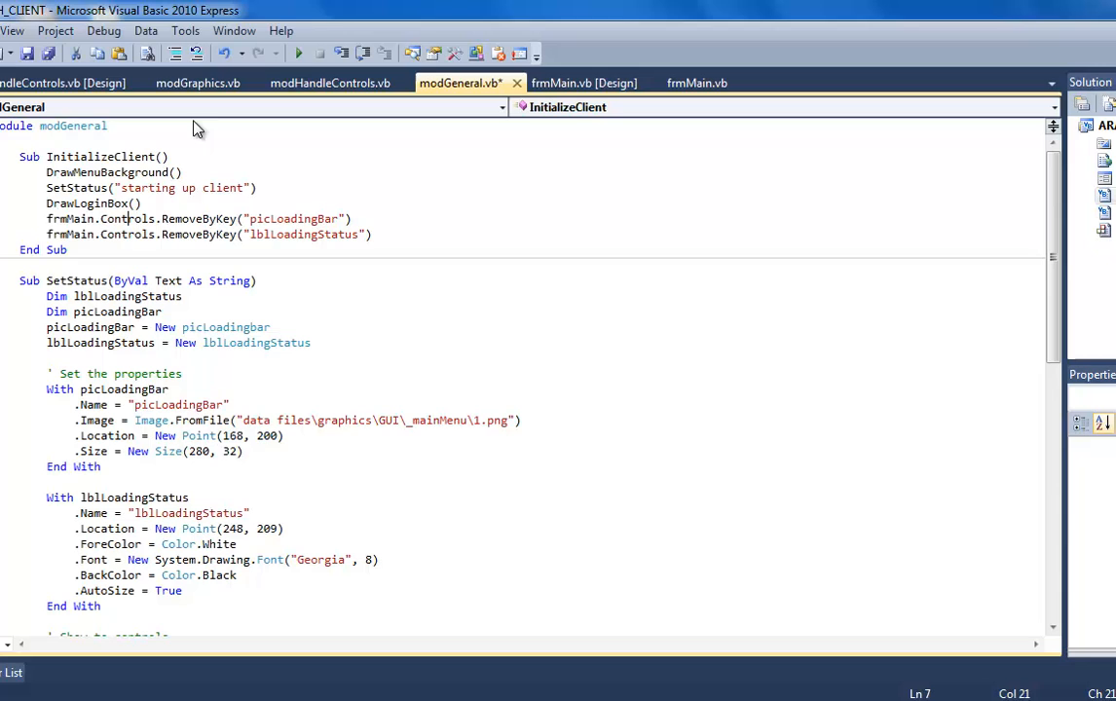
pyautogui.click(298, 55)
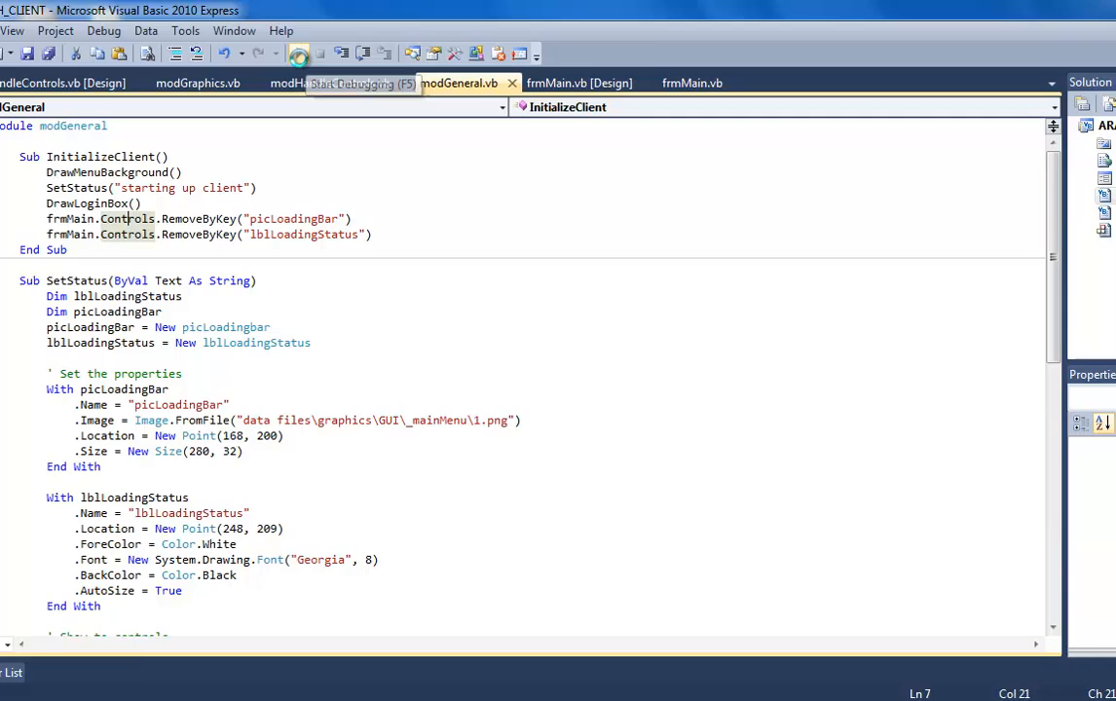
# Run the client again to show the login box with username and password, then close it.
pyautogui.click(300, 55)
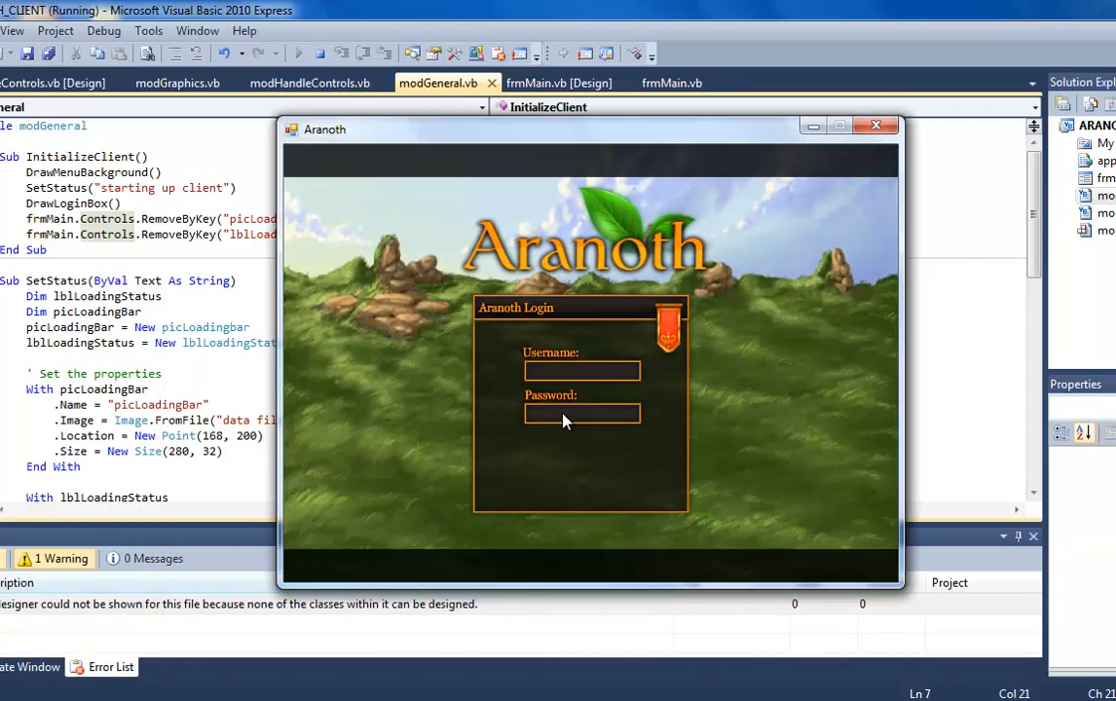
pyautogui.moveTo(877, 127)
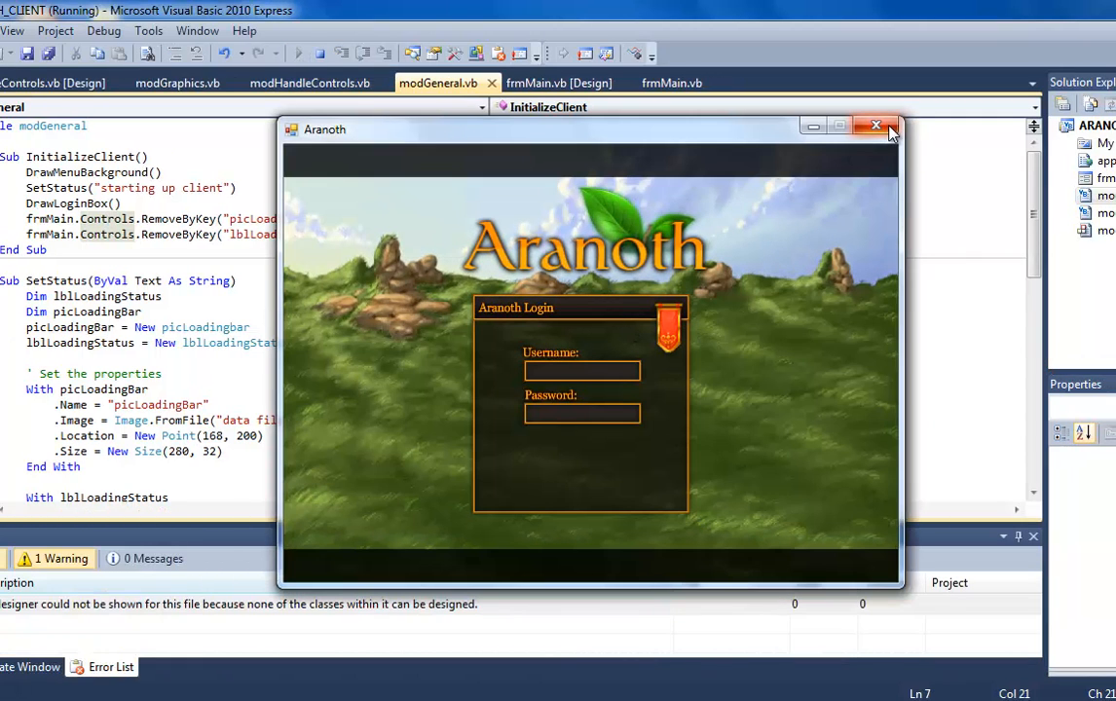
pyautogui.moveTo(737, 284)
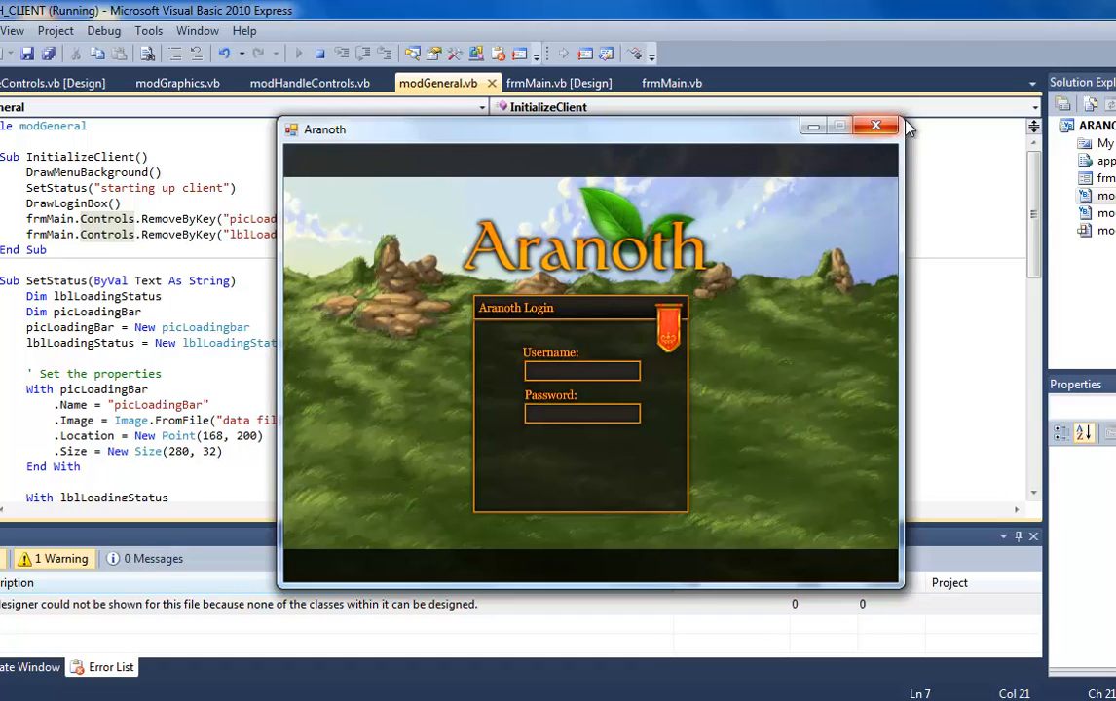
pyautogui.moveTo(756, 138)
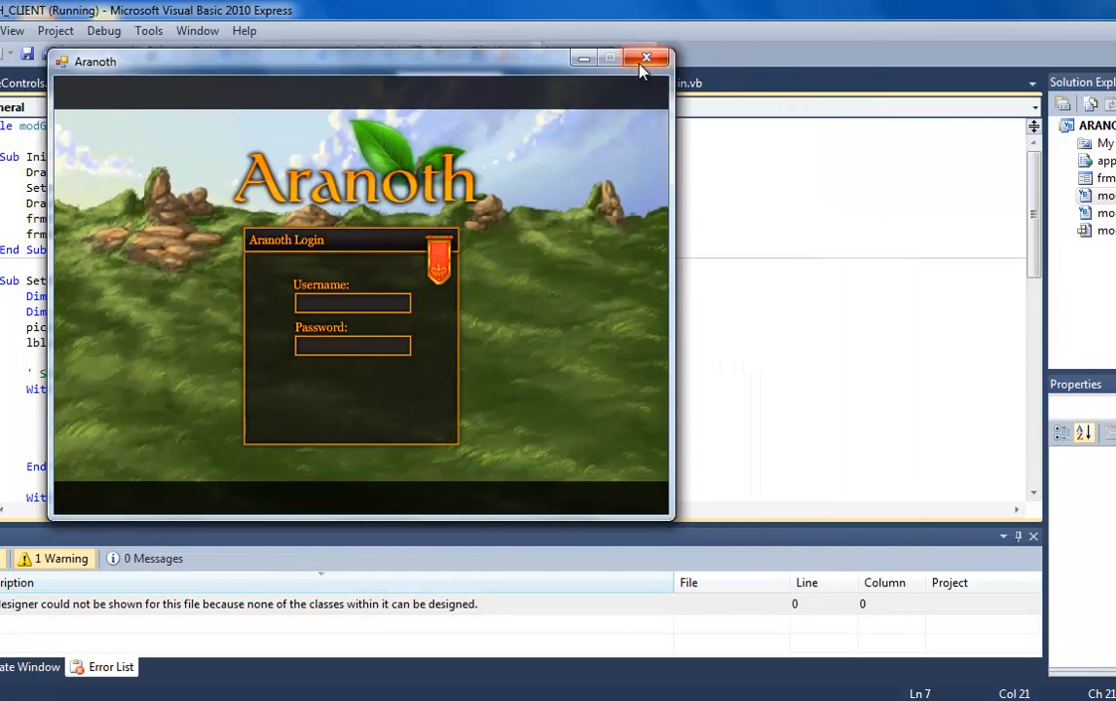
pyautogui.click(647, 59)
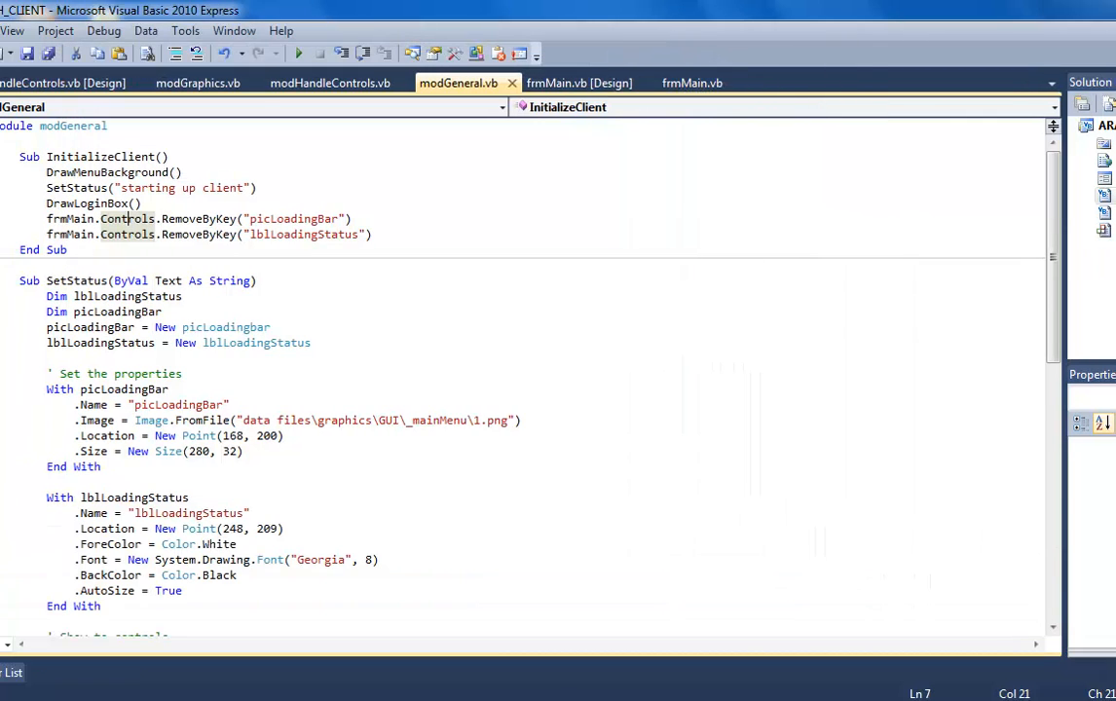
# Switch to the modHandleControls code and pull down the Project menu.
pyautogui.click(329, 82)
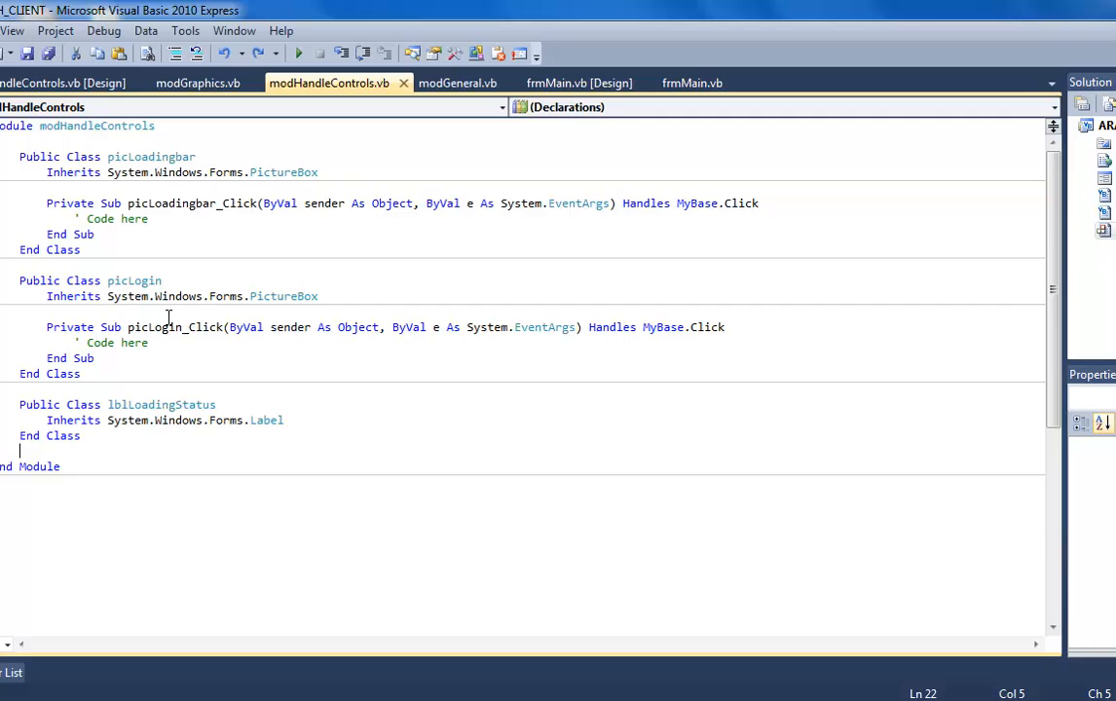
pyautogui.click(54, 31)
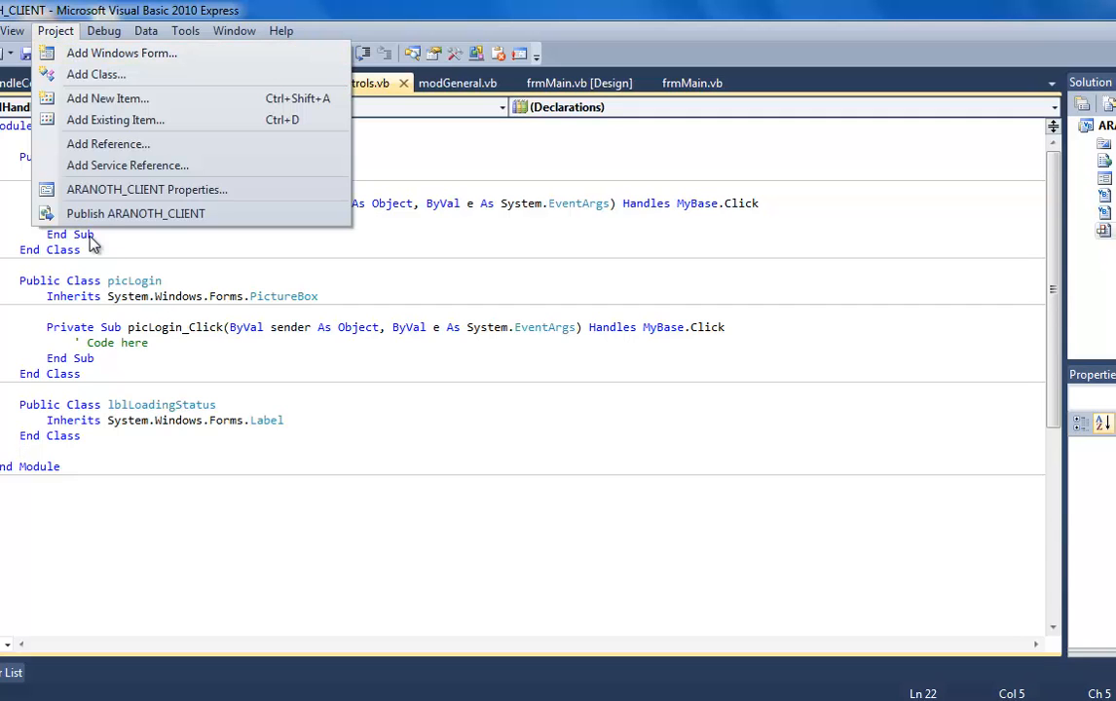
pyautogui.click(109, 144)
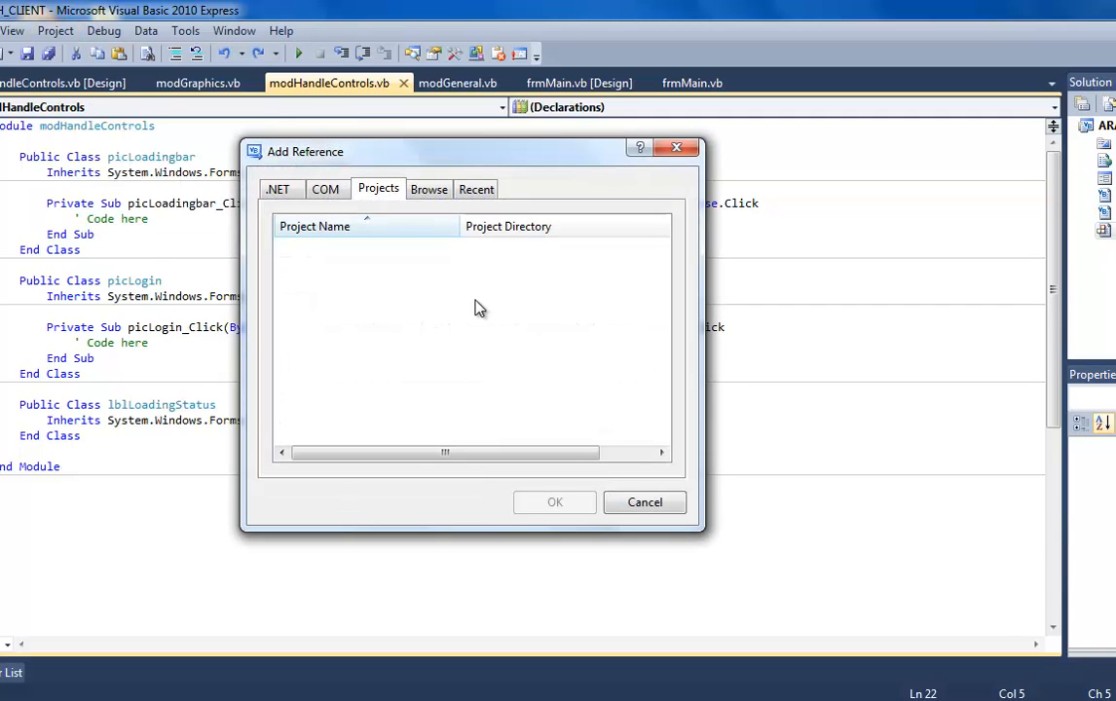
pyautogui.click(429, 189)
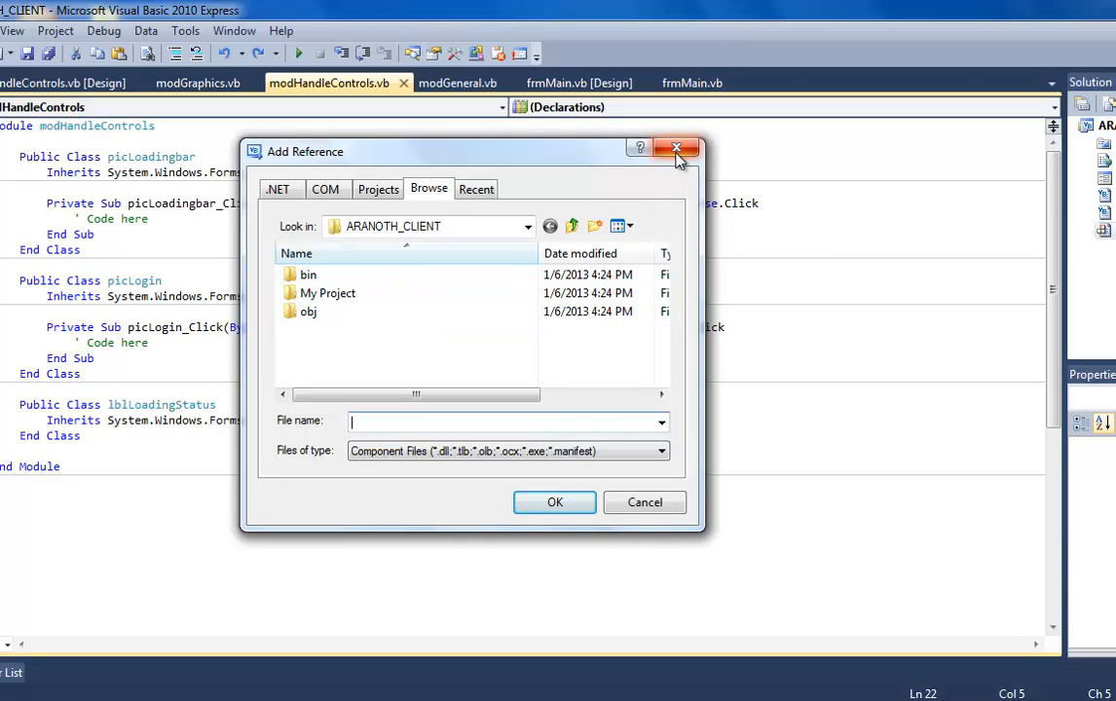
pyautogui.moveTo(676, 148)
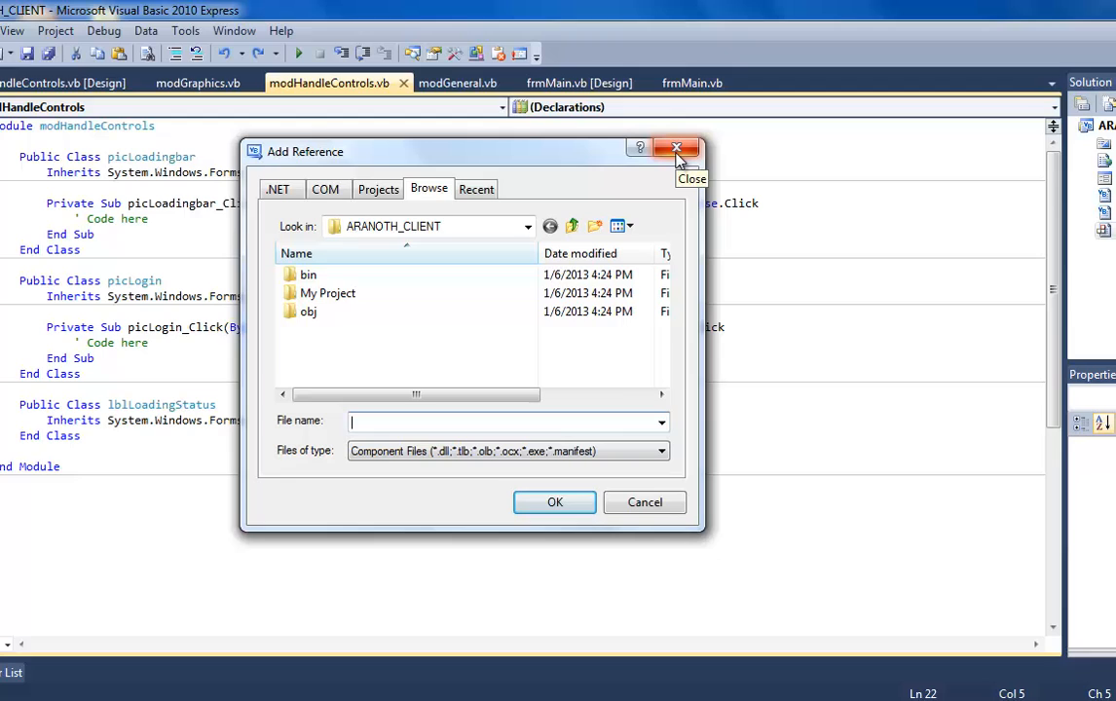
pyautogui.click(676, 148)
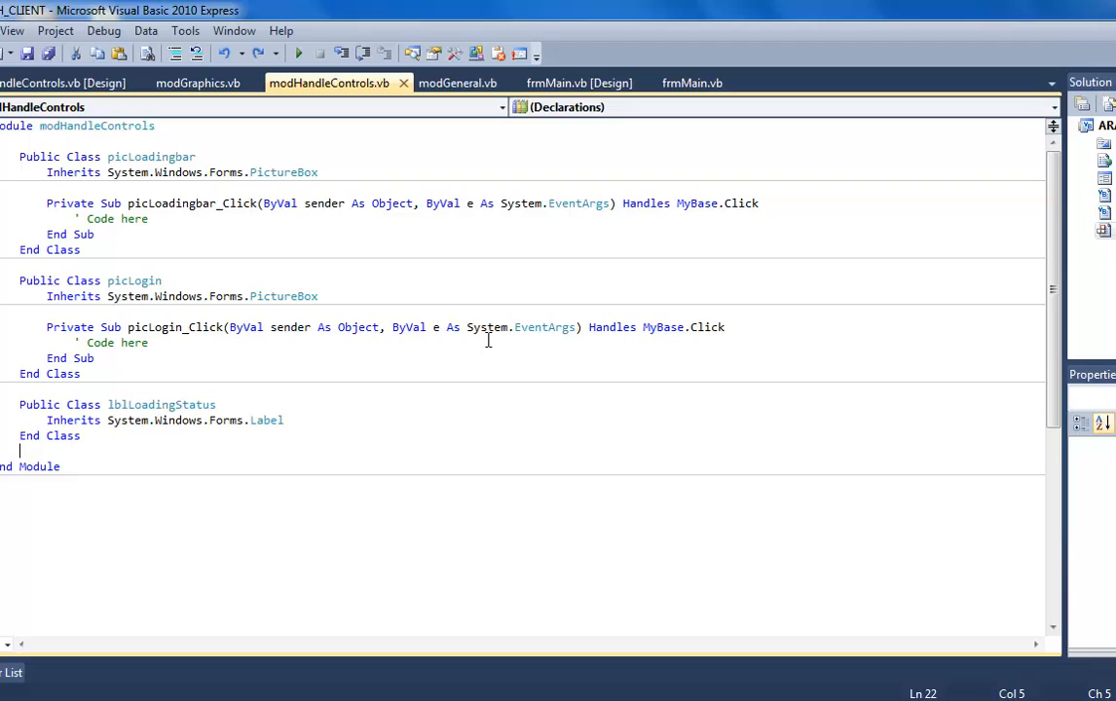
pyautogui.moveTo(510, 316)
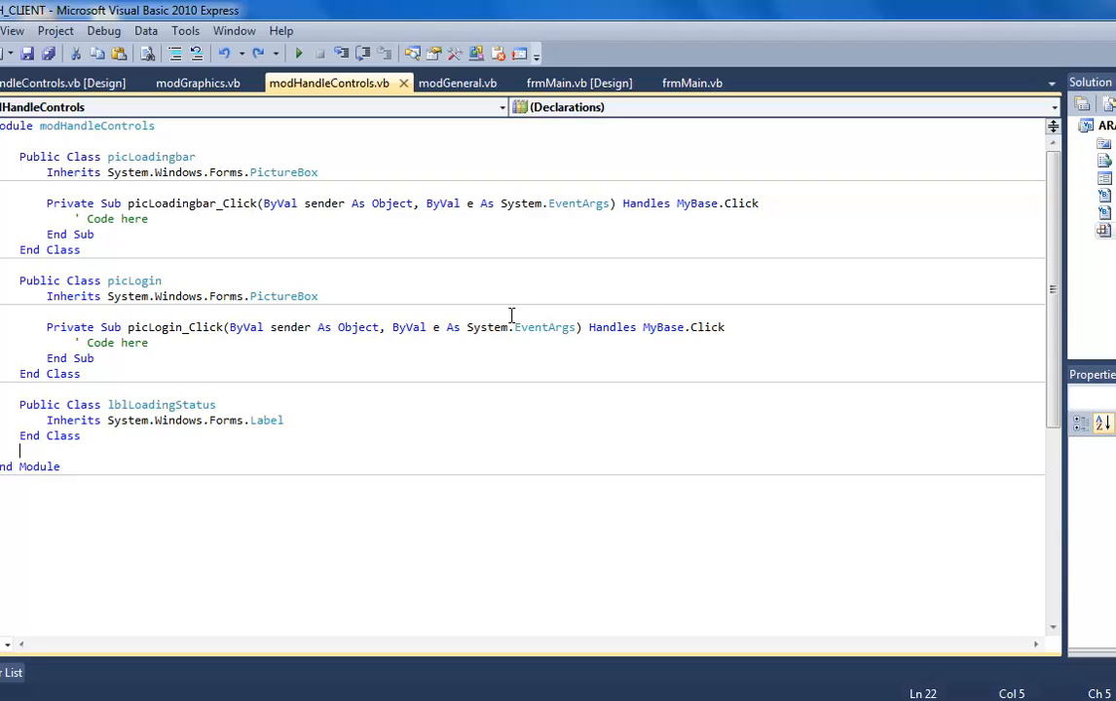
pyautogui.moveTo(533, 246)
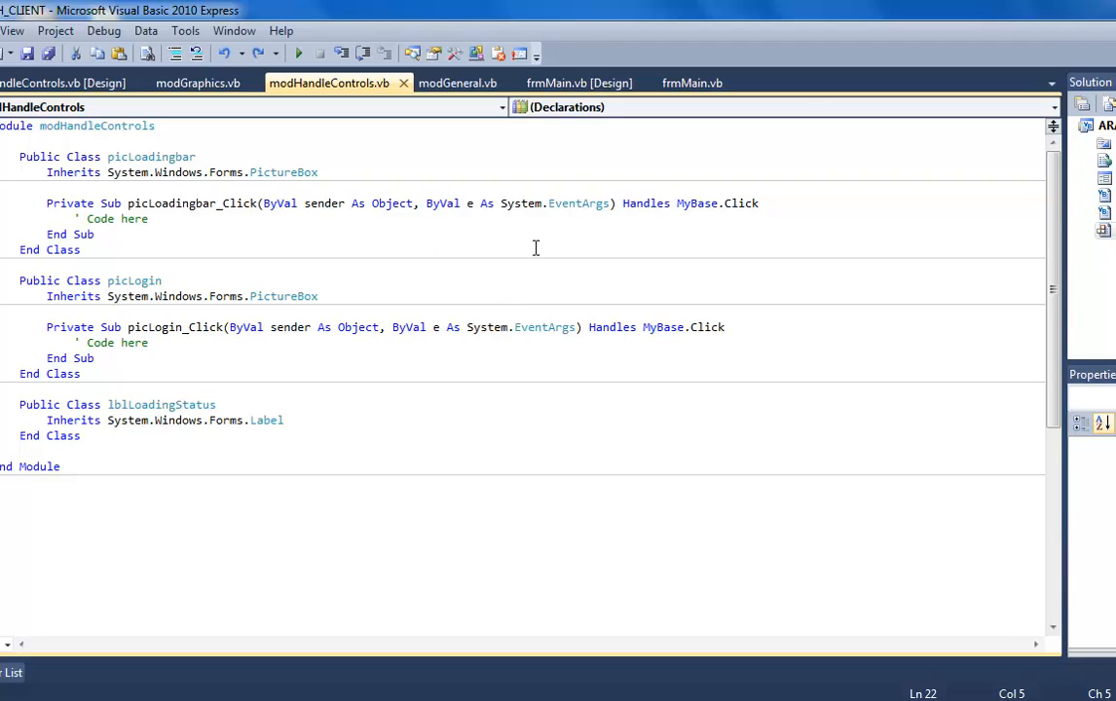
pyautogui.moveTo(222, 247)
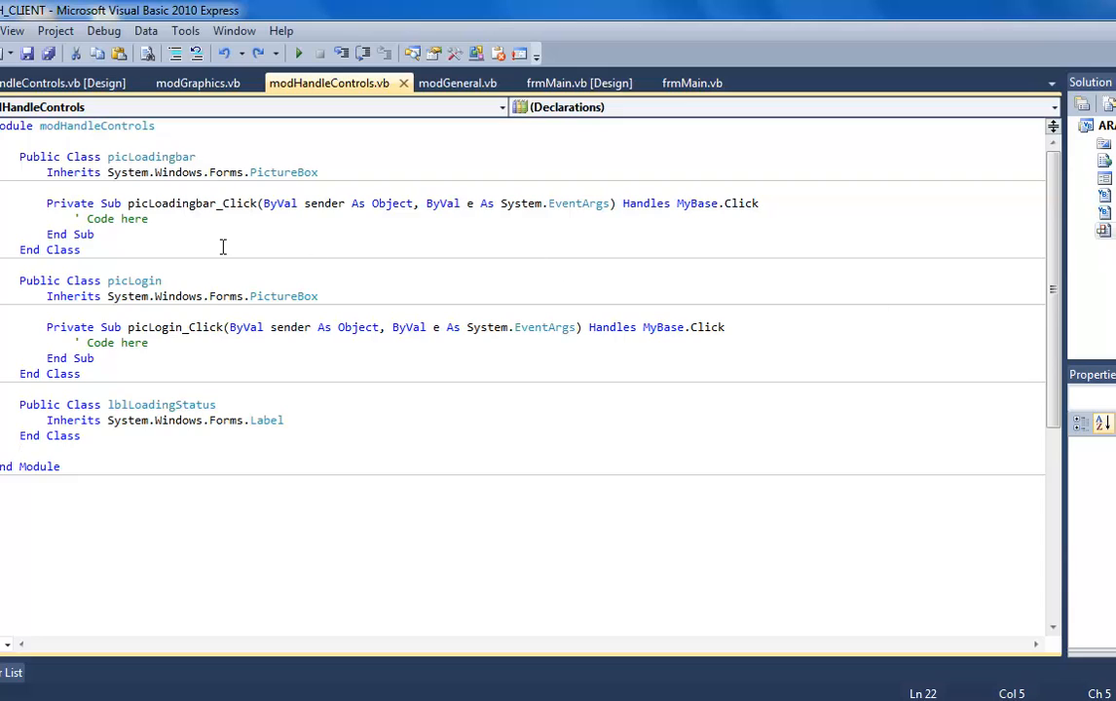
pyautogui.moveTo(127, 205)
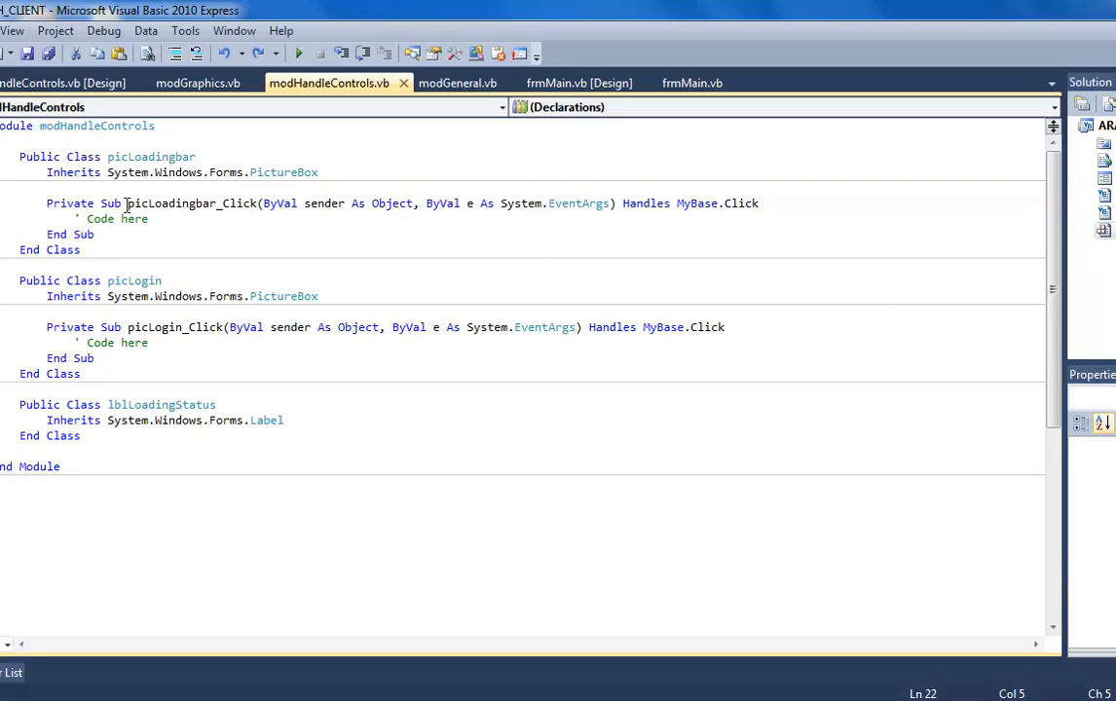
pyautogui.moveTo(208, 156)
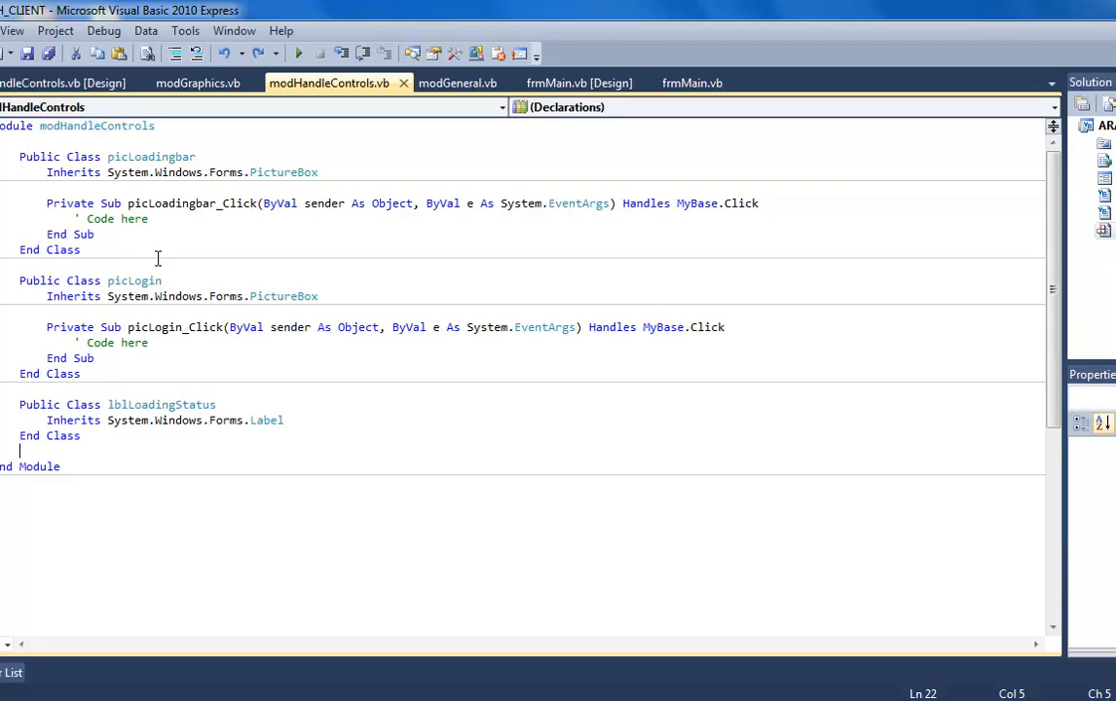
pyautogui.moveTo(94, 292)
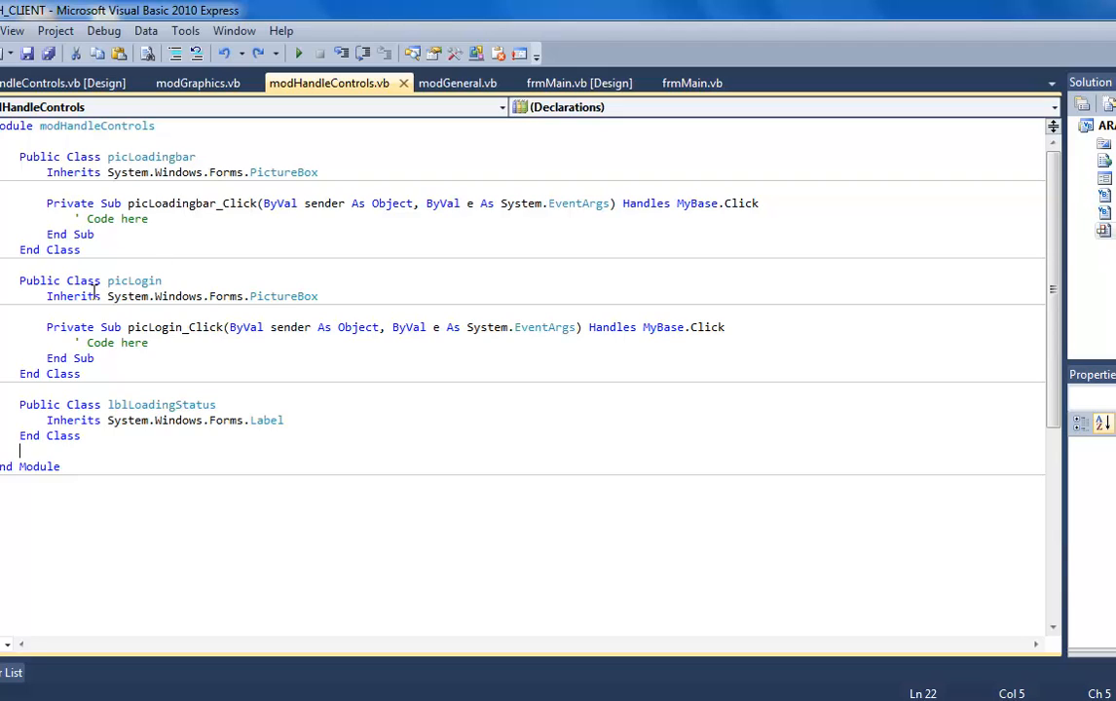
pyautogui.moveTo(136, 399)
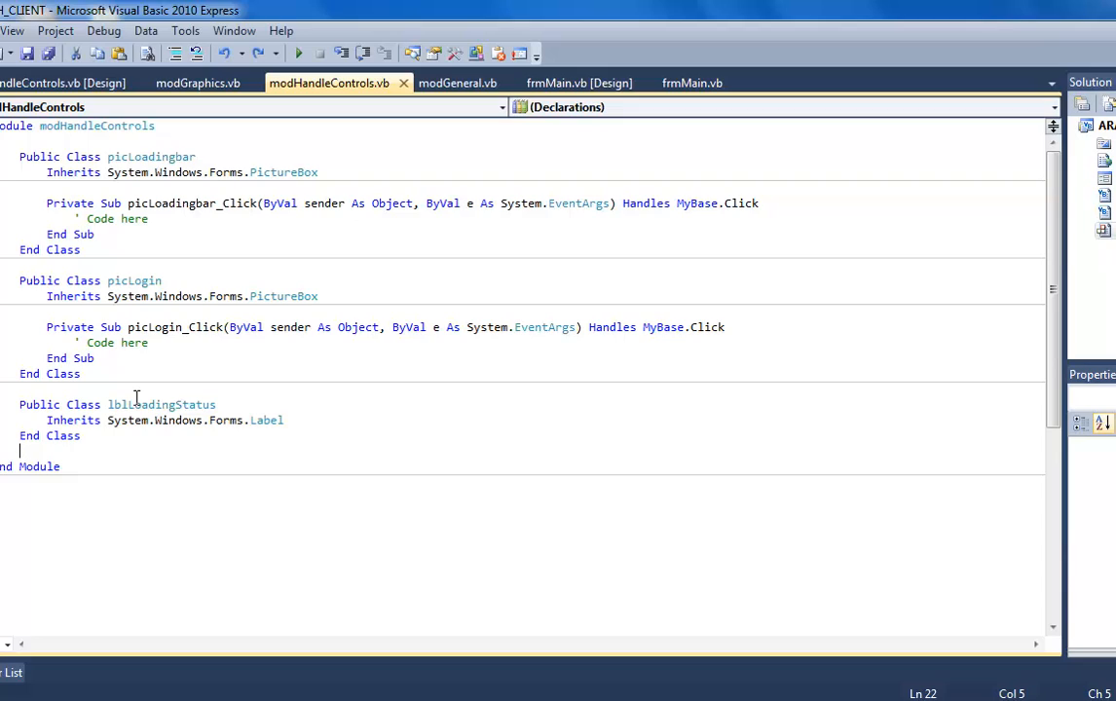
pyautogui.moveTo(119, 254)
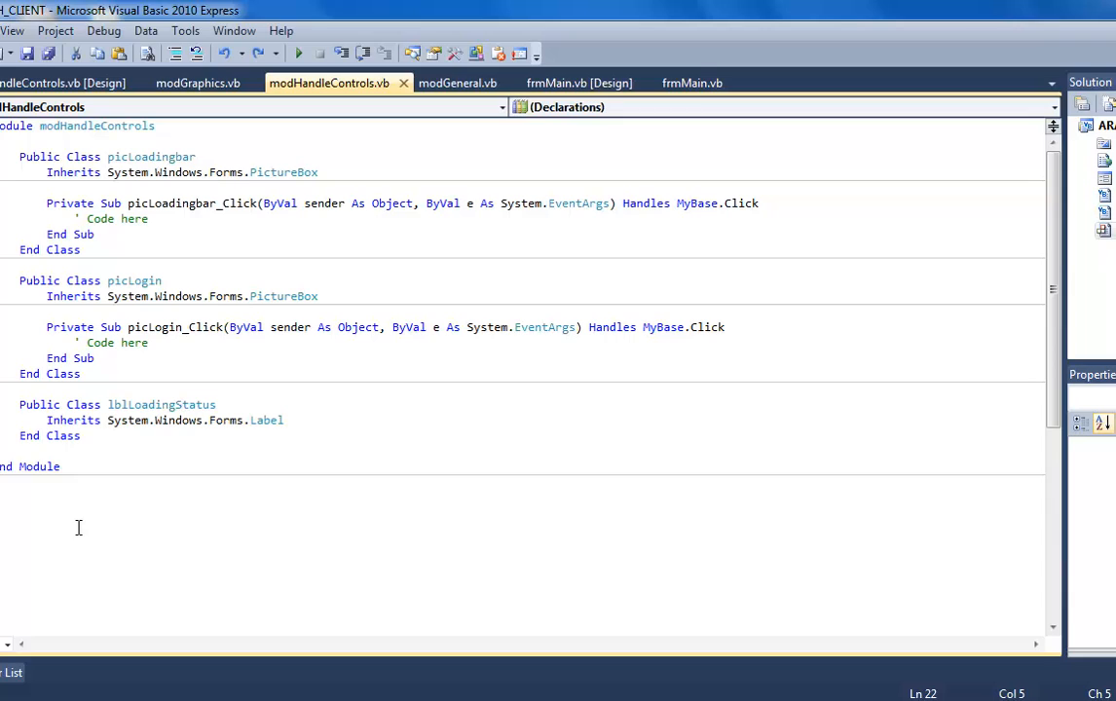
# Move from frmMain's Load code to its empty Aranoth form designer.
pyautogui.click(693, 82)
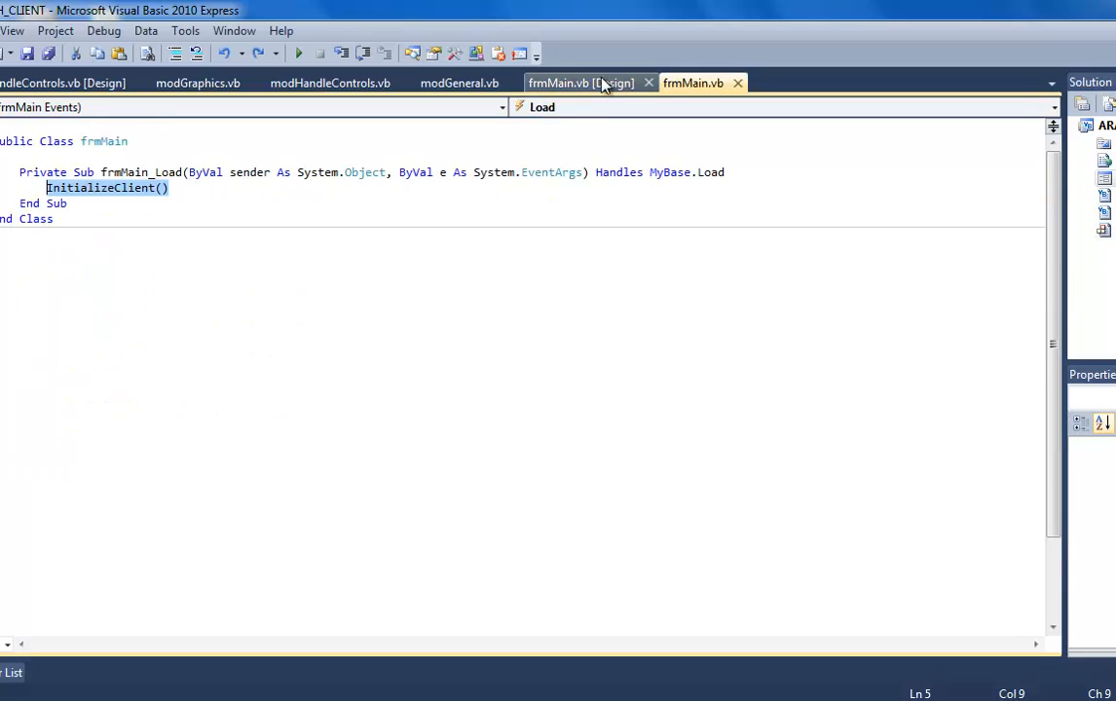
pyautogui.click(580, 82)
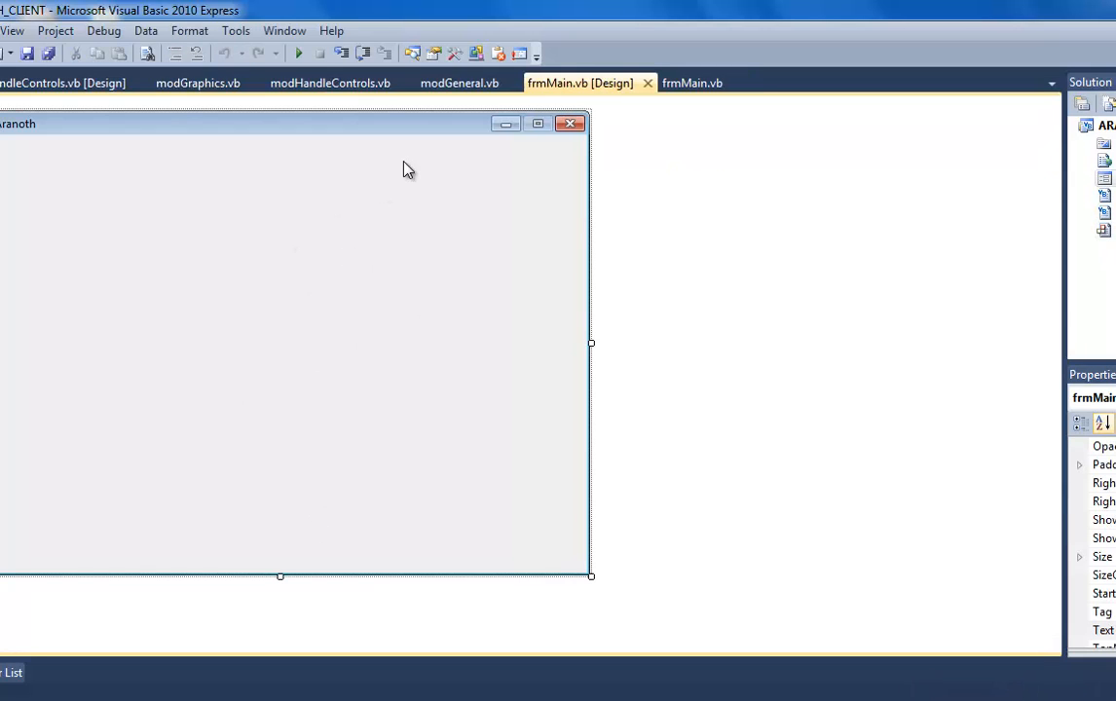
# Return to modGeneral and highlight the With picLoadingBar block and image path in SetStatus.
pyautogui.click(460, 81)
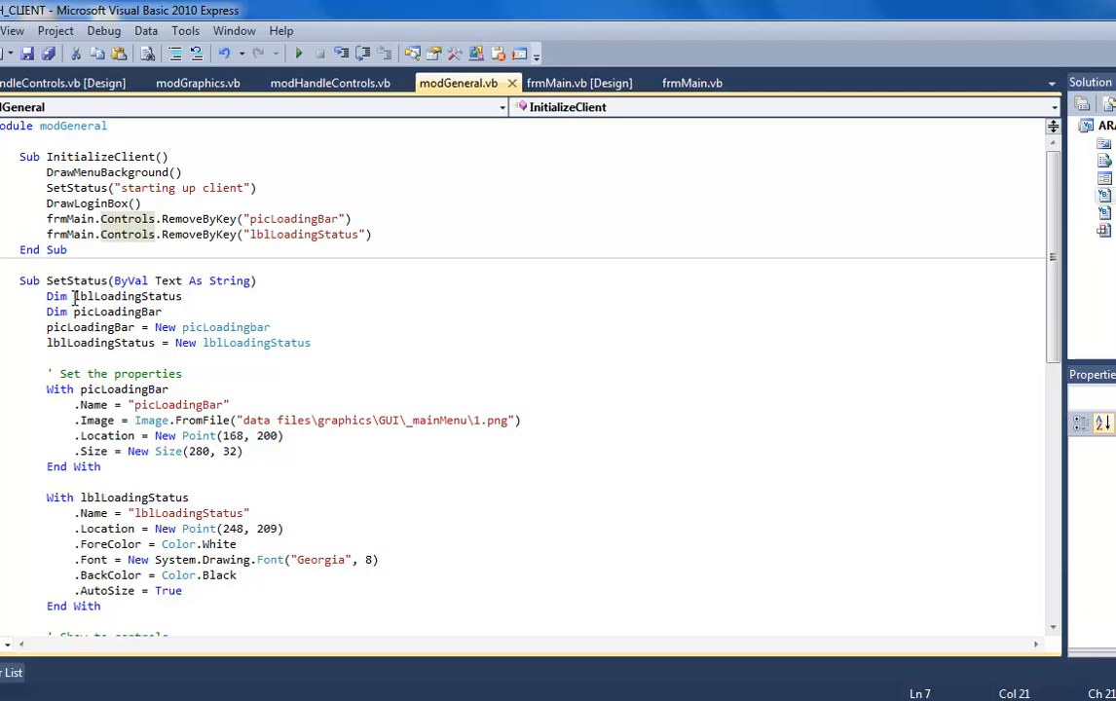
pyautogui.moveTo(117, 312)
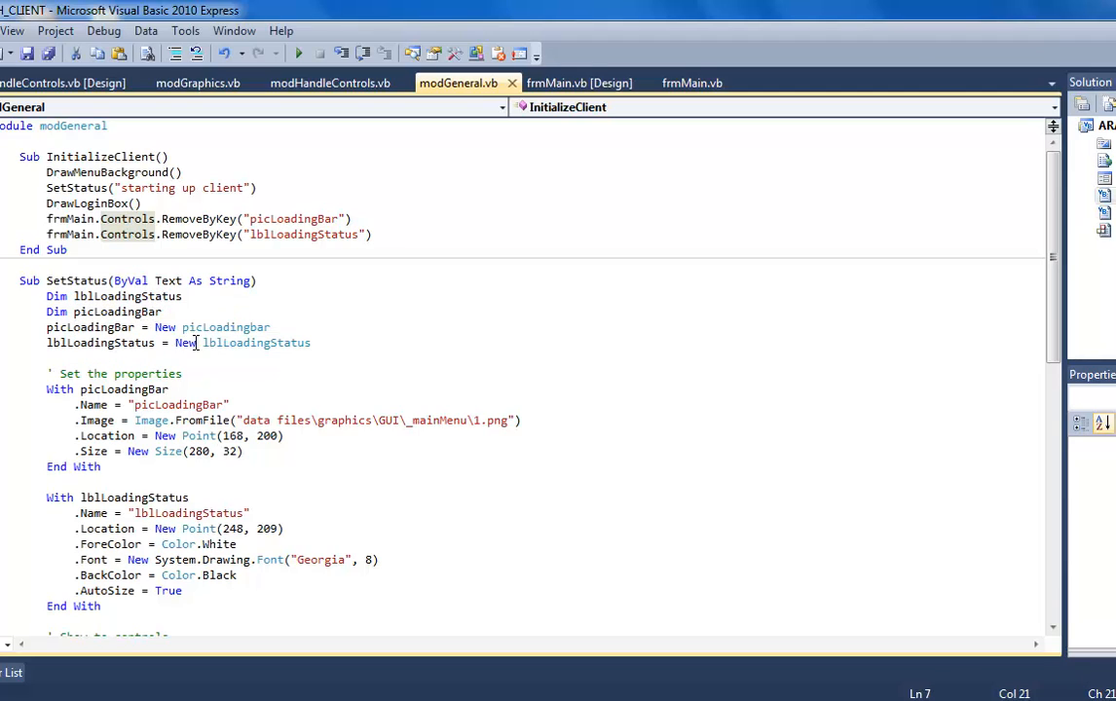
pyautogui.moveTo(428, 276)
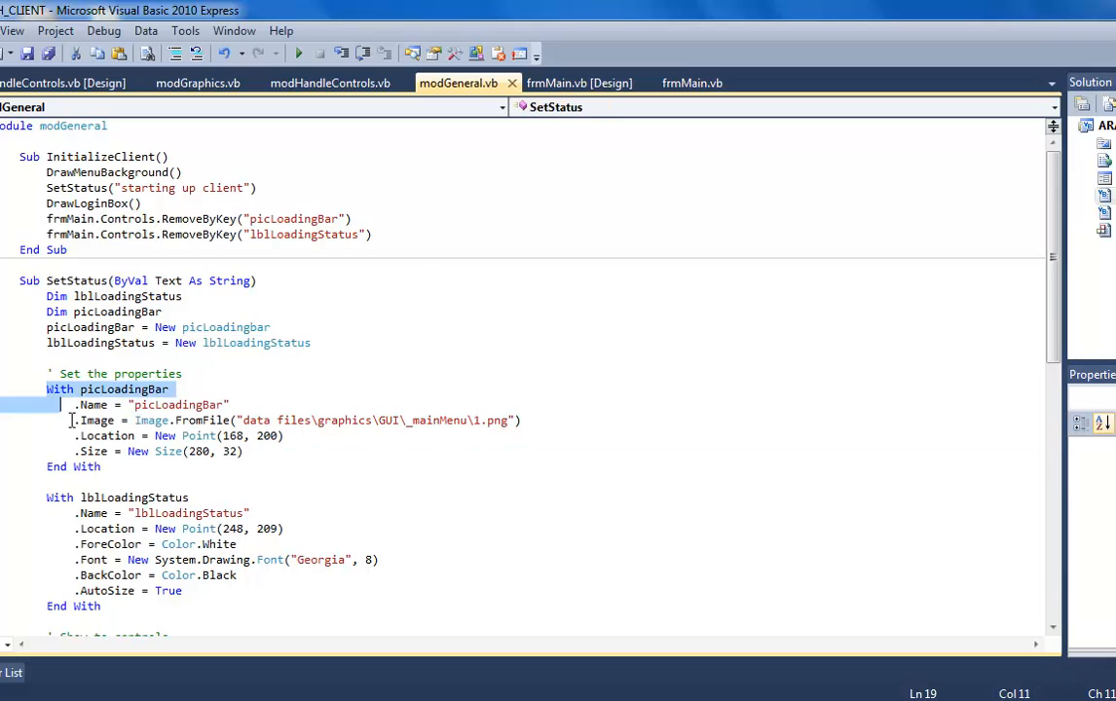
pyautogui.moveTo(70, 390); pyautogui.dragTo(238, 452)
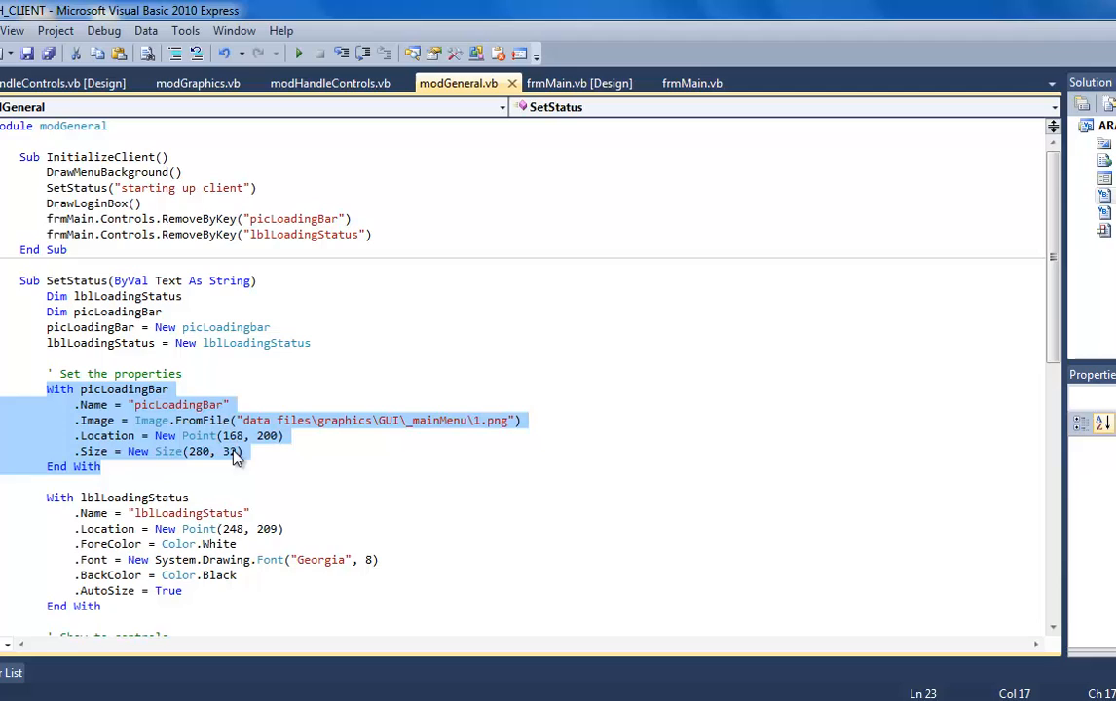
pyautogui.click(256, 421)
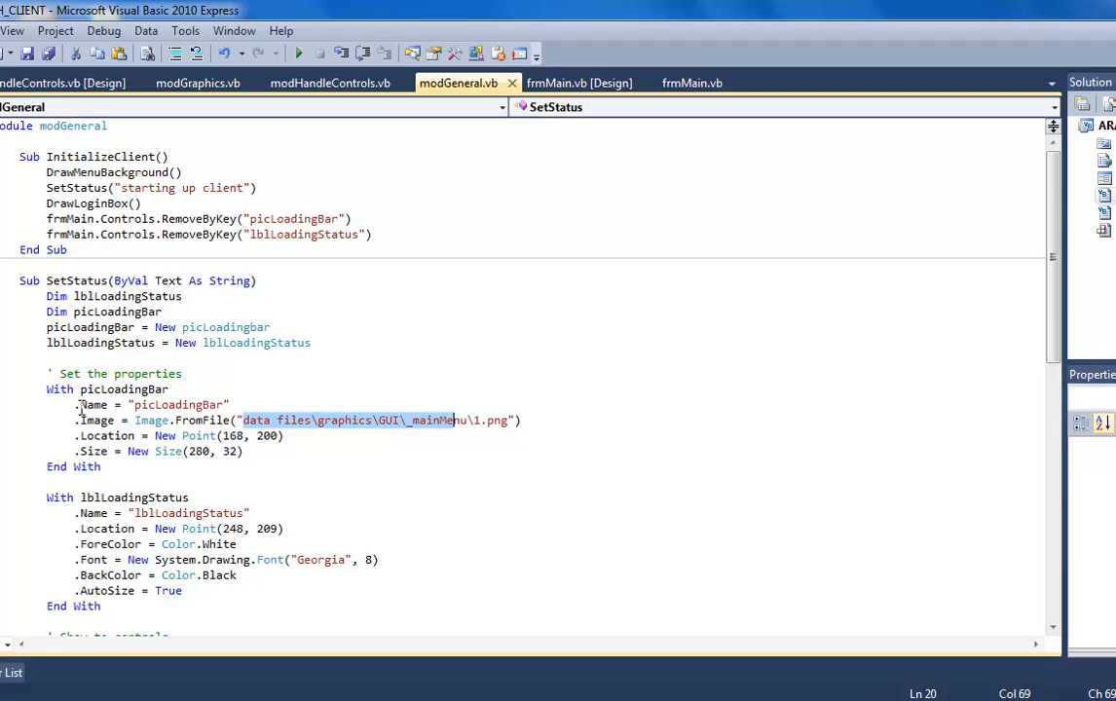
pyautogui.click(144, 420)
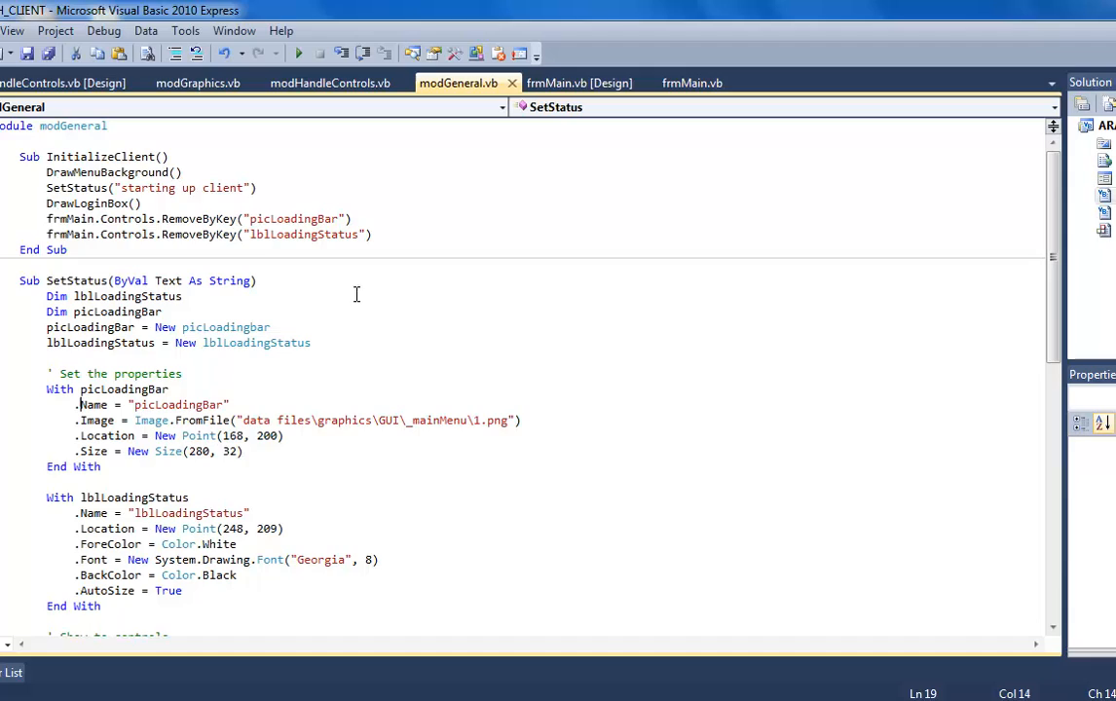
pyautogui.moveTo(481, 265)
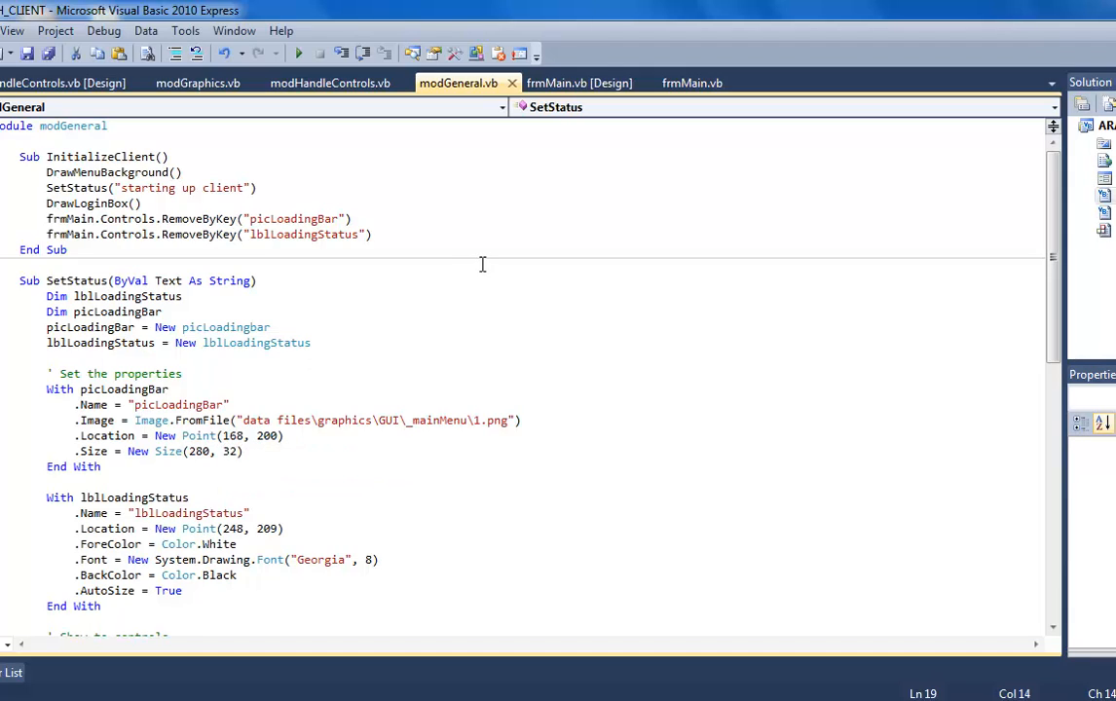
pyautogui.moveTo(458, 276)
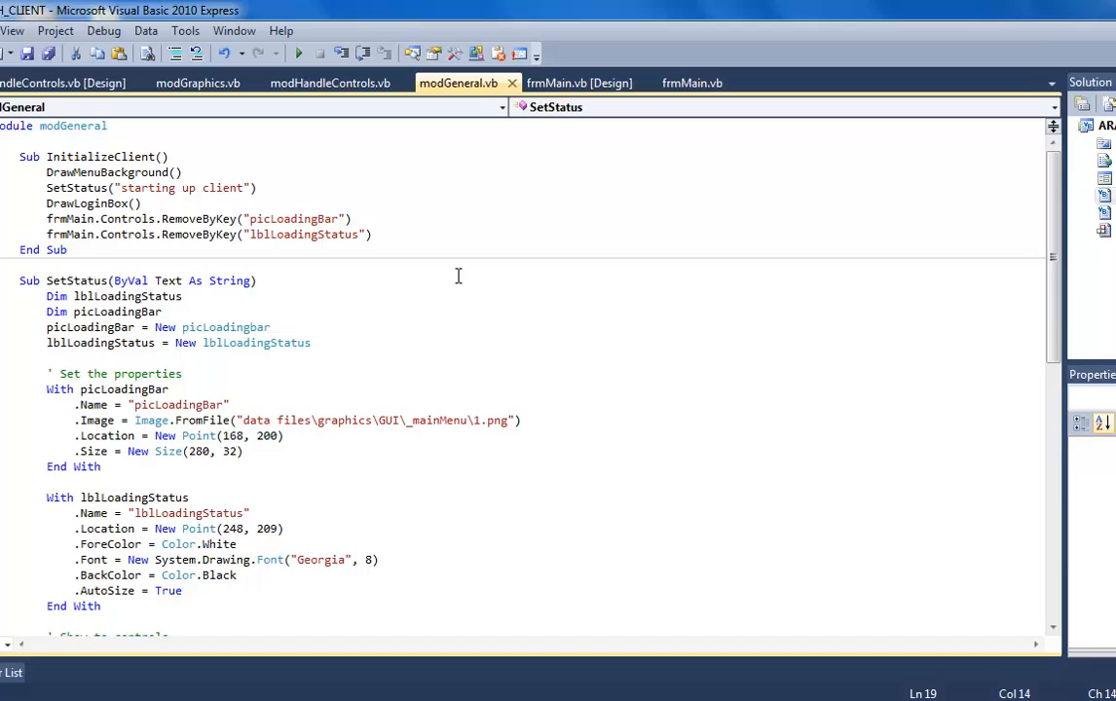
pyautogui.moveTo(606, 273)
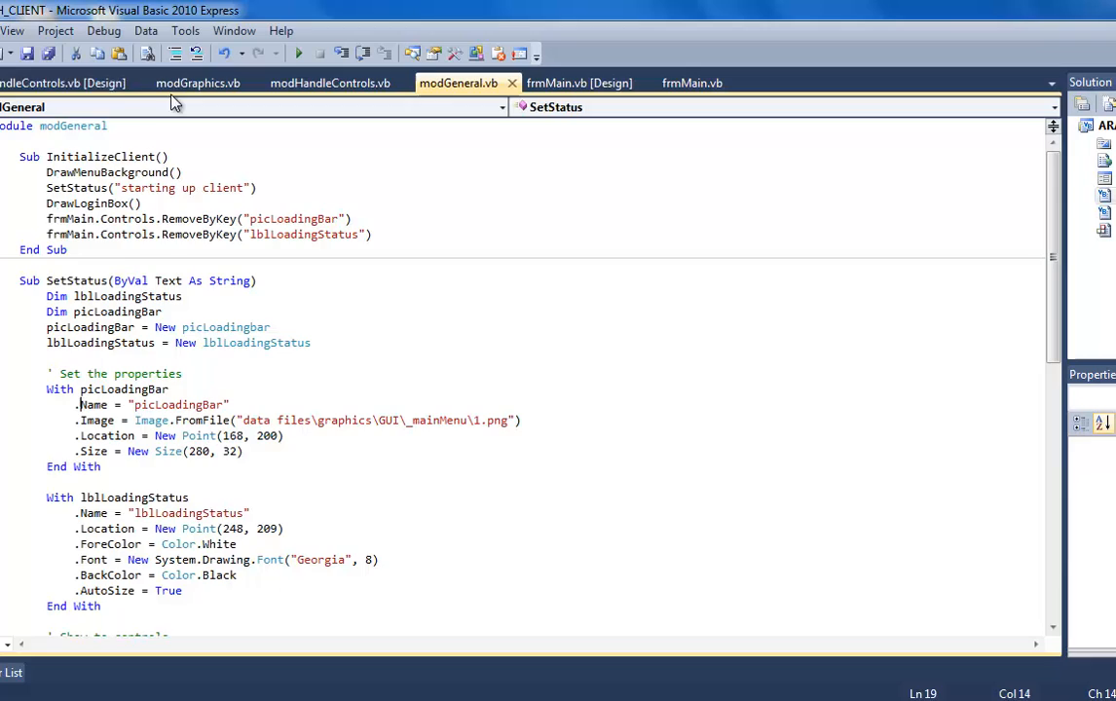
pyautogui.click(195, 82)
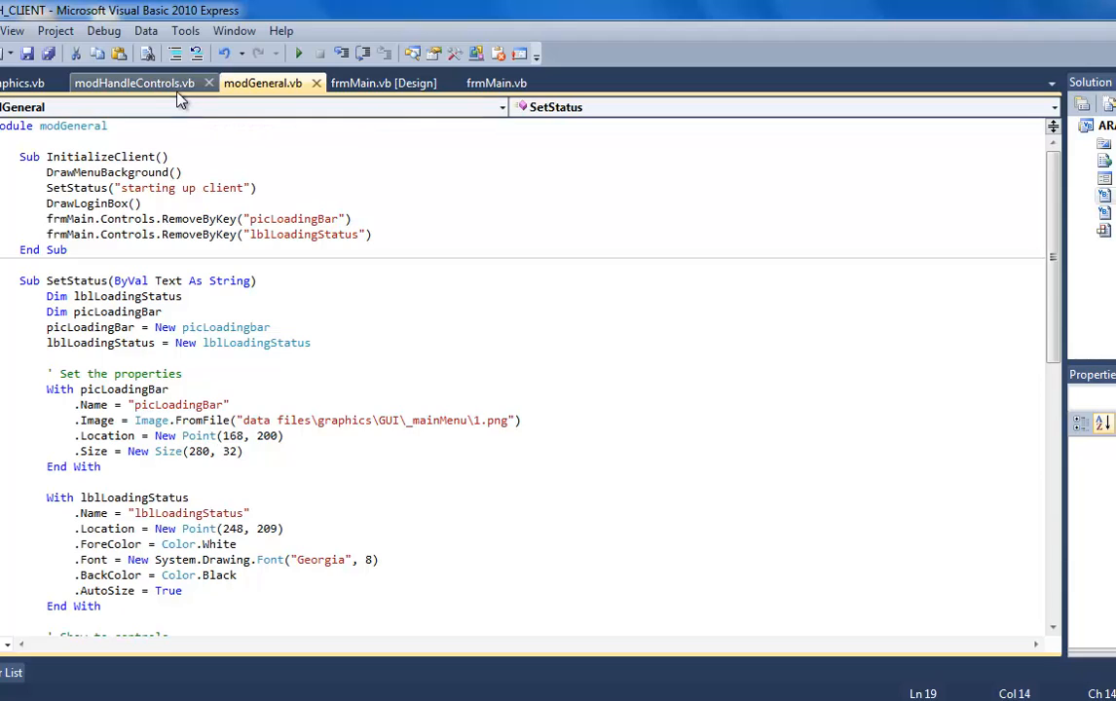
pyautogui.click(135, 81)
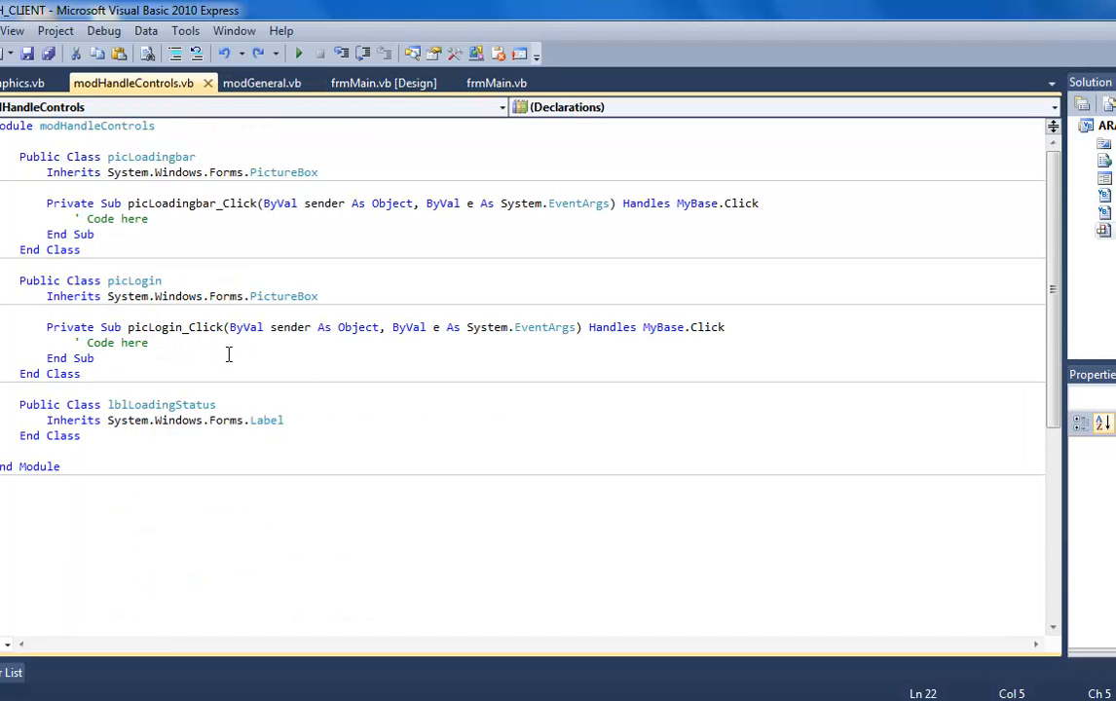
pyautogui.click(21, 450)
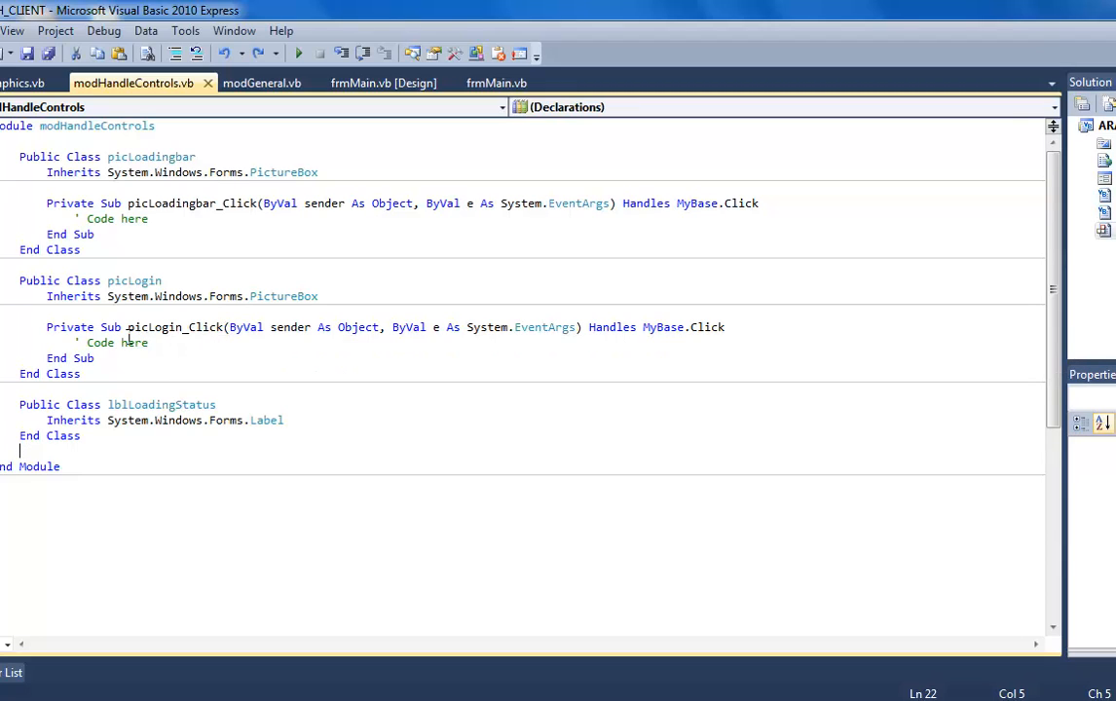
pyautogui.click(87, 359)
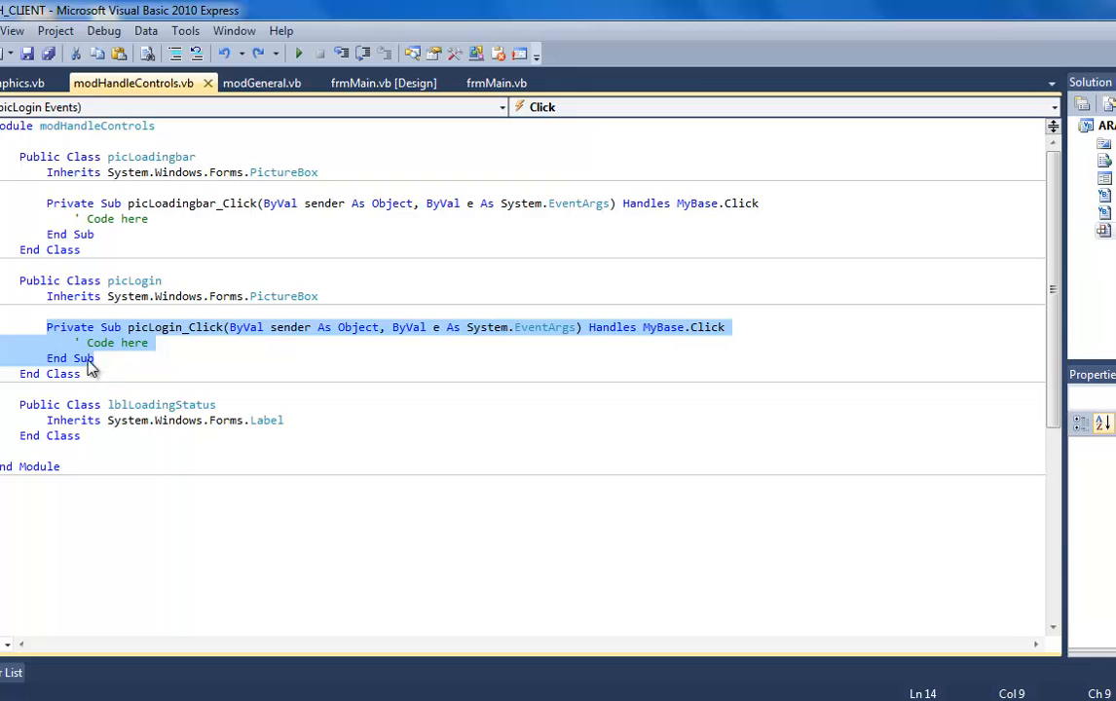
pyautogui.moveTo(359, 310)
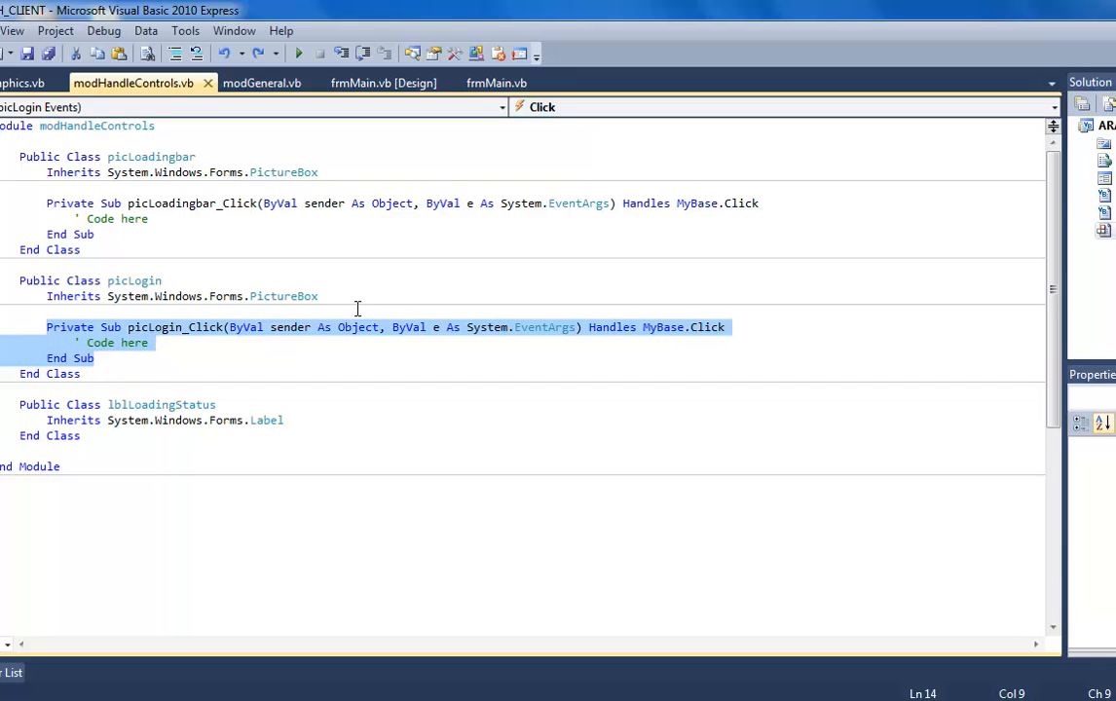
pyautogui.moveTo(182, 333)
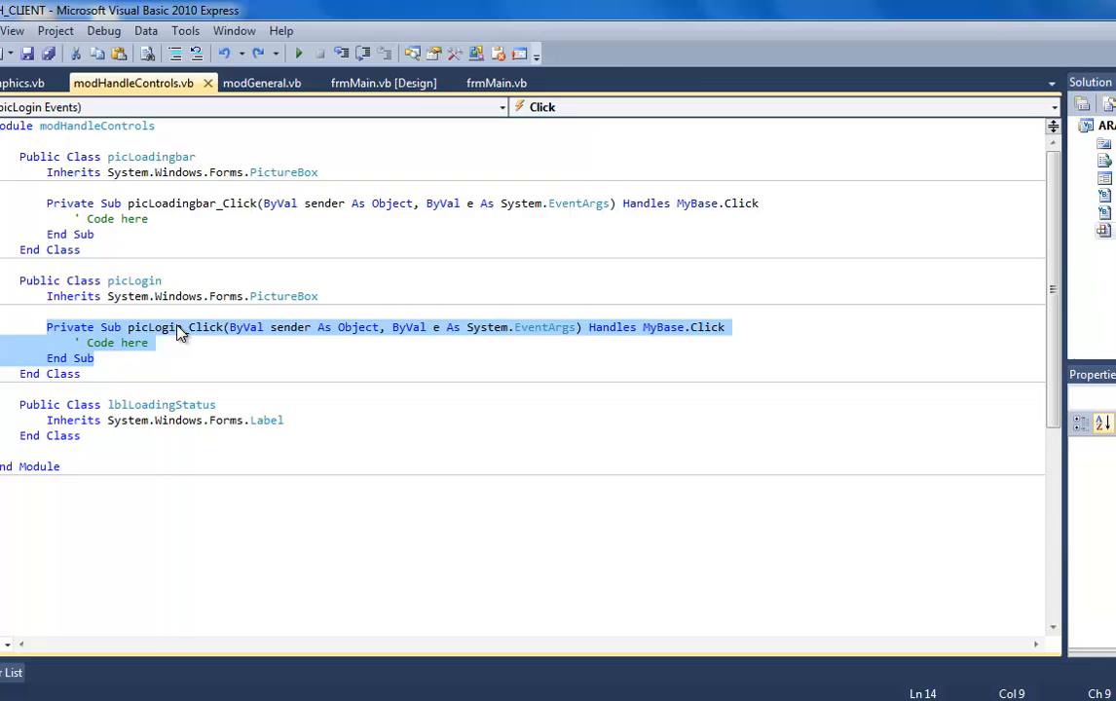
pyautogui.moveTo(579, 288)
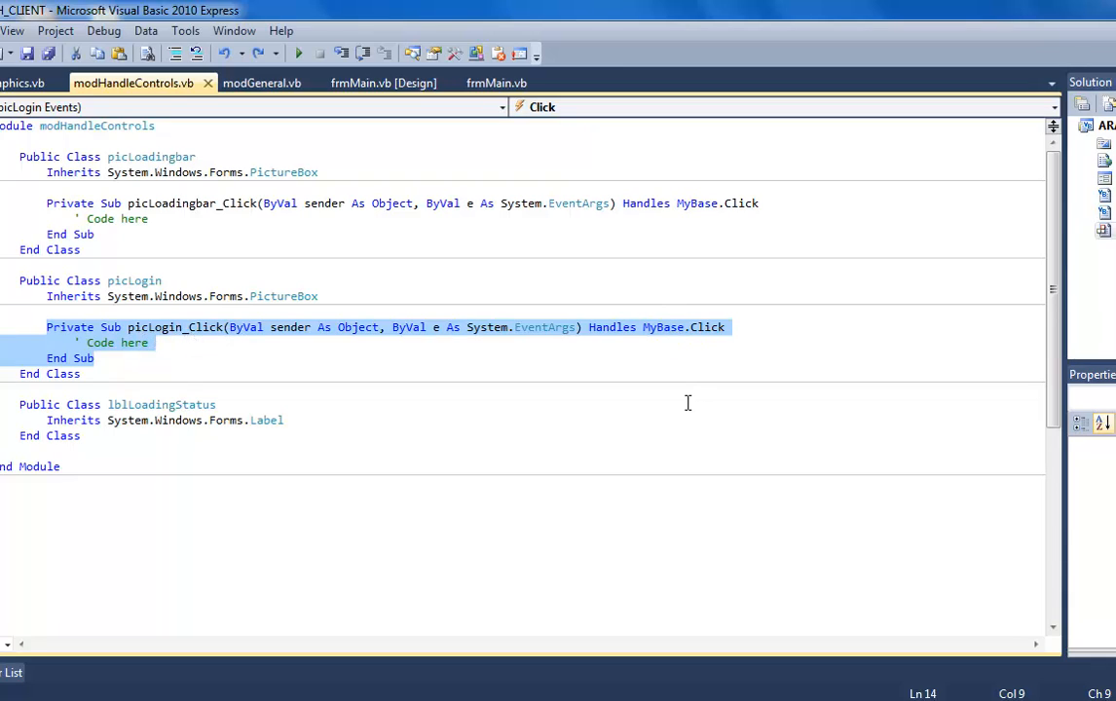
pyautogui.moveTo(220, 393)
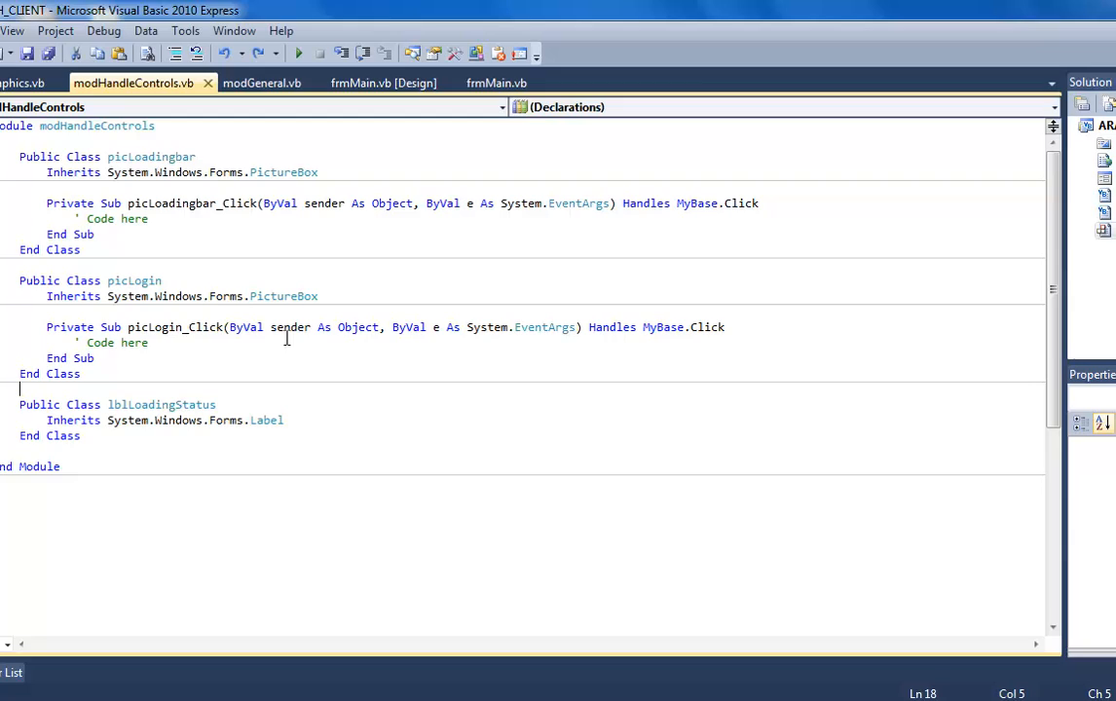
pyautogui.moveTo(280, 234)
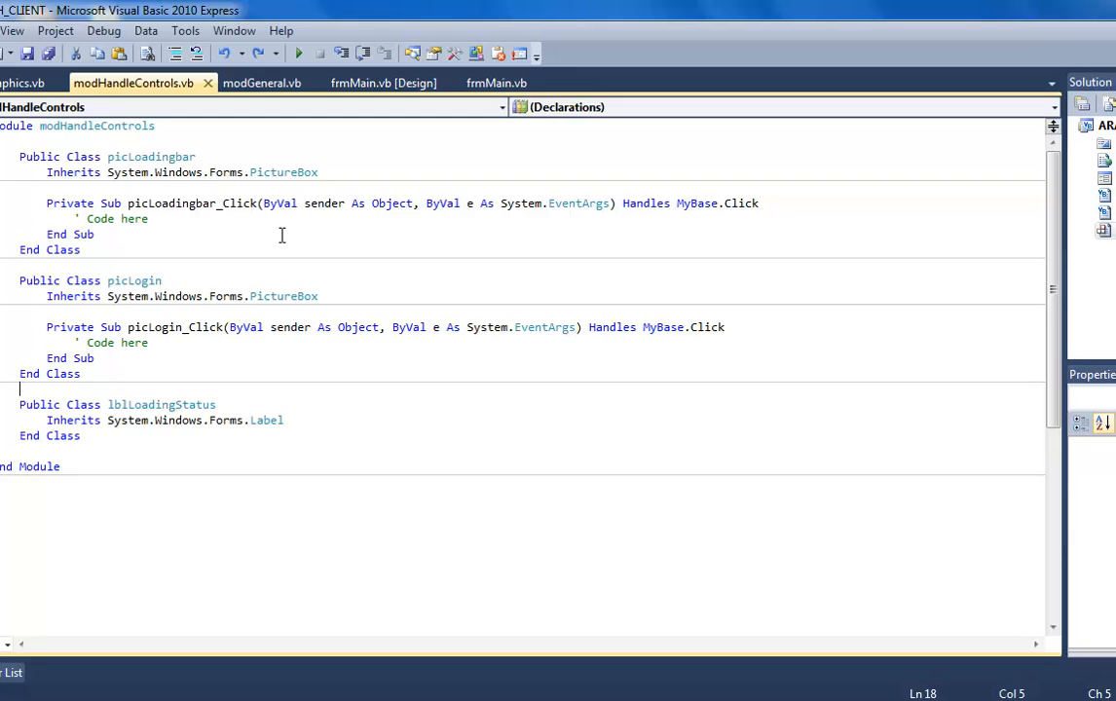
pyautogui.moveTo(284, 296)
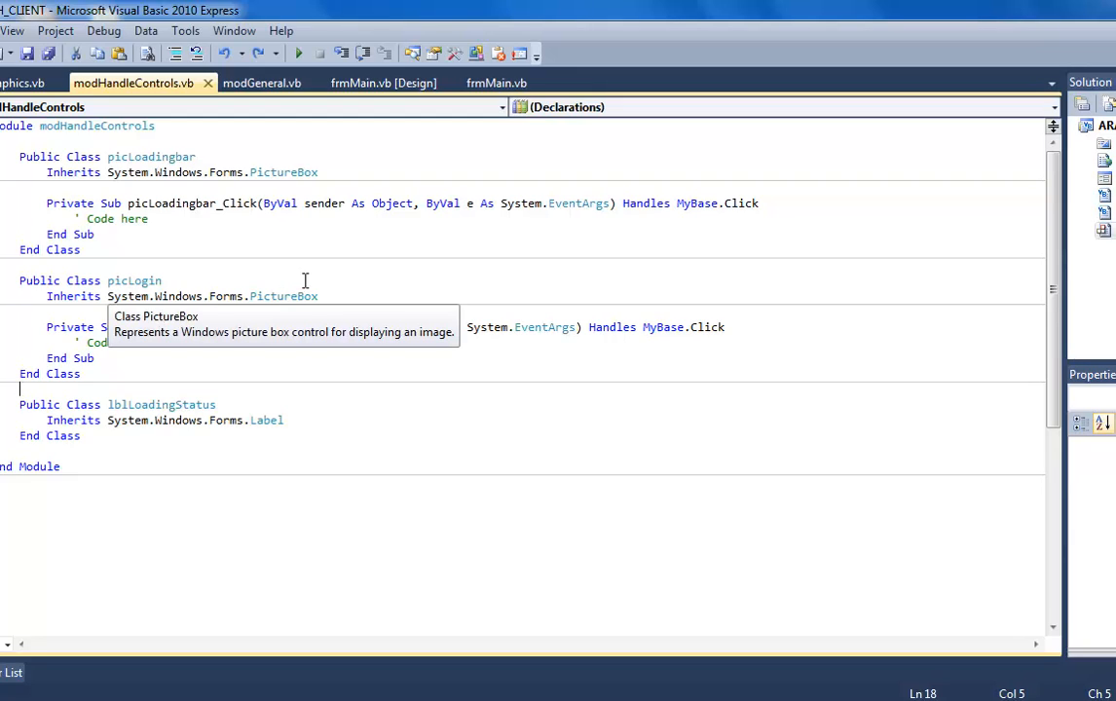
pyautogui.moveTo(325, 253)
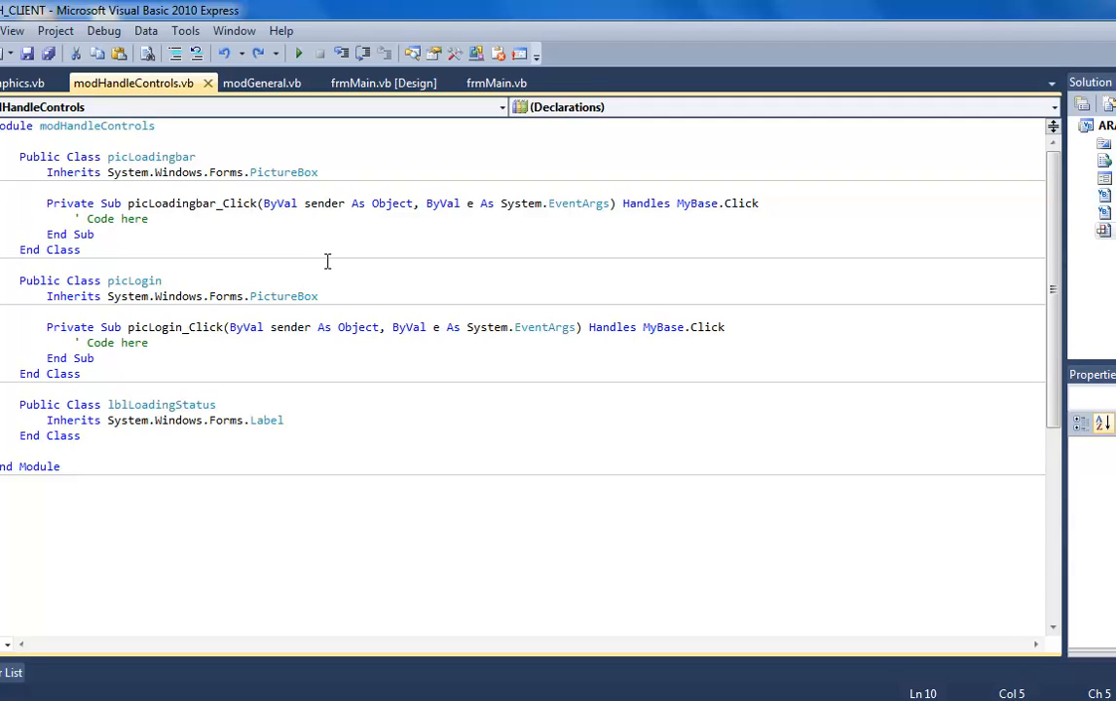
pyautogui.click(19, 265)
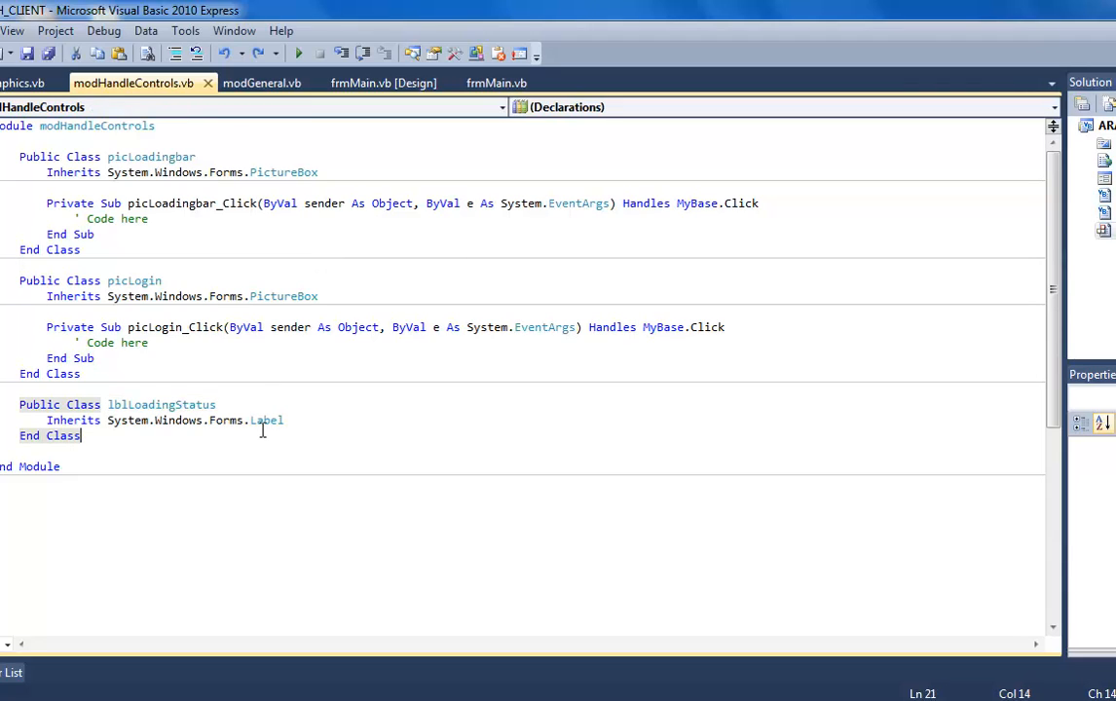
pyautogui.moveTo(261, 82)
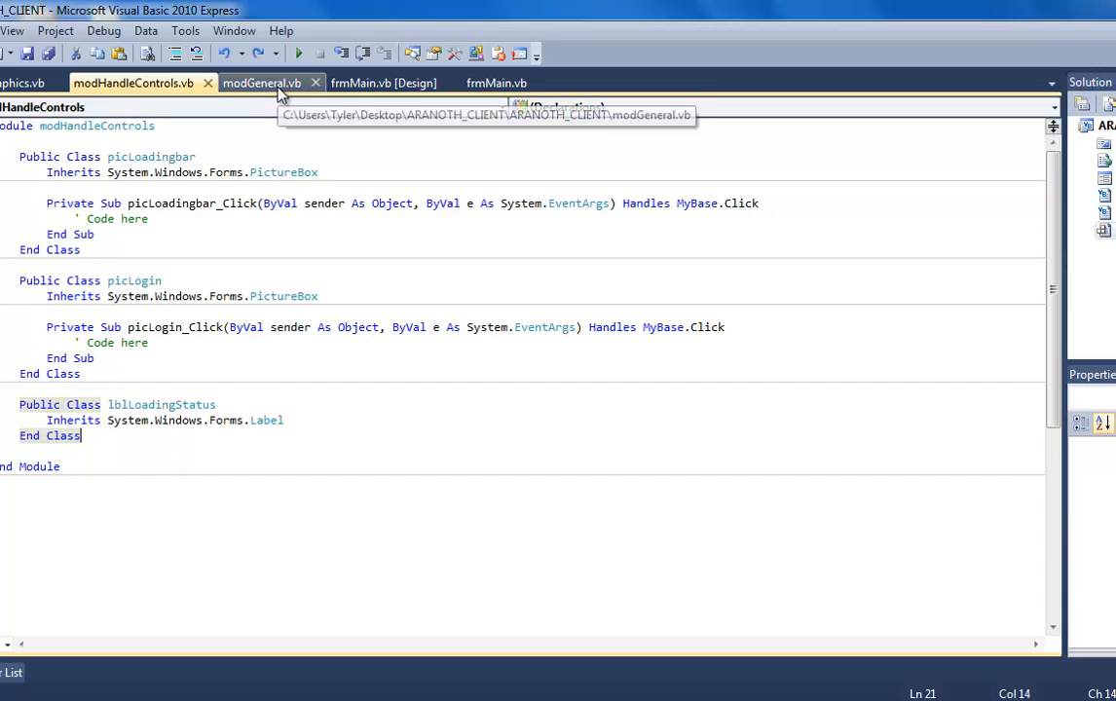
# Show frmMain's designer and Load handler, then run the project to launch the Aranoth login window.
pyautogui.click(386, 82)
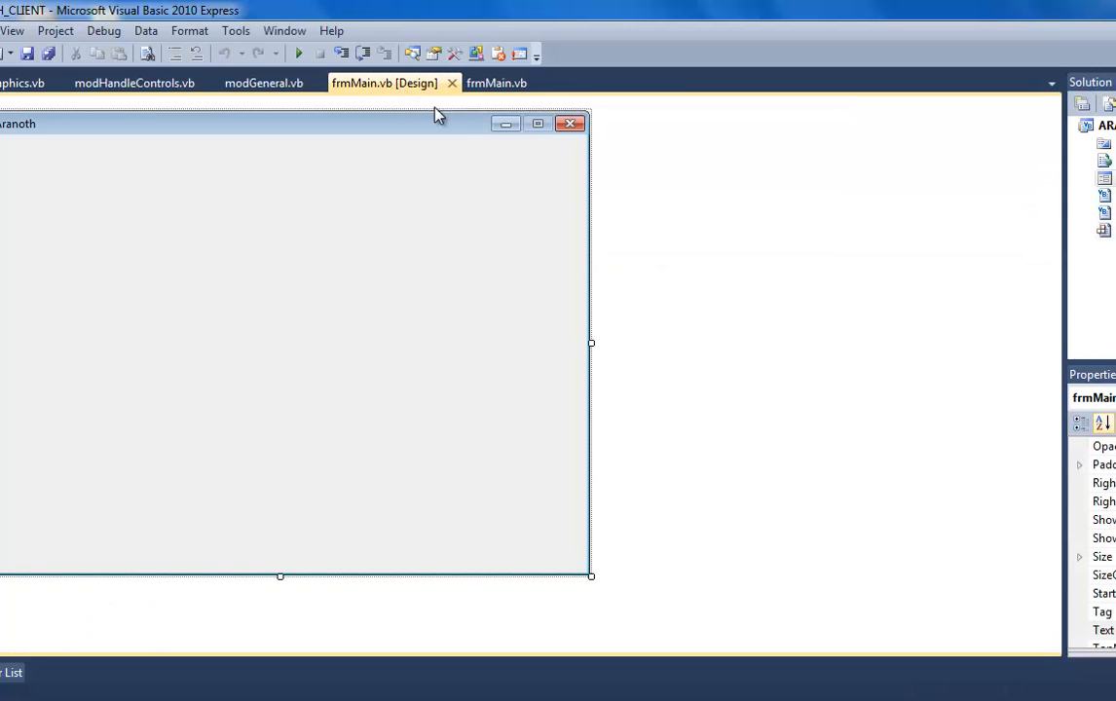
pyautogui.click(496, 82)
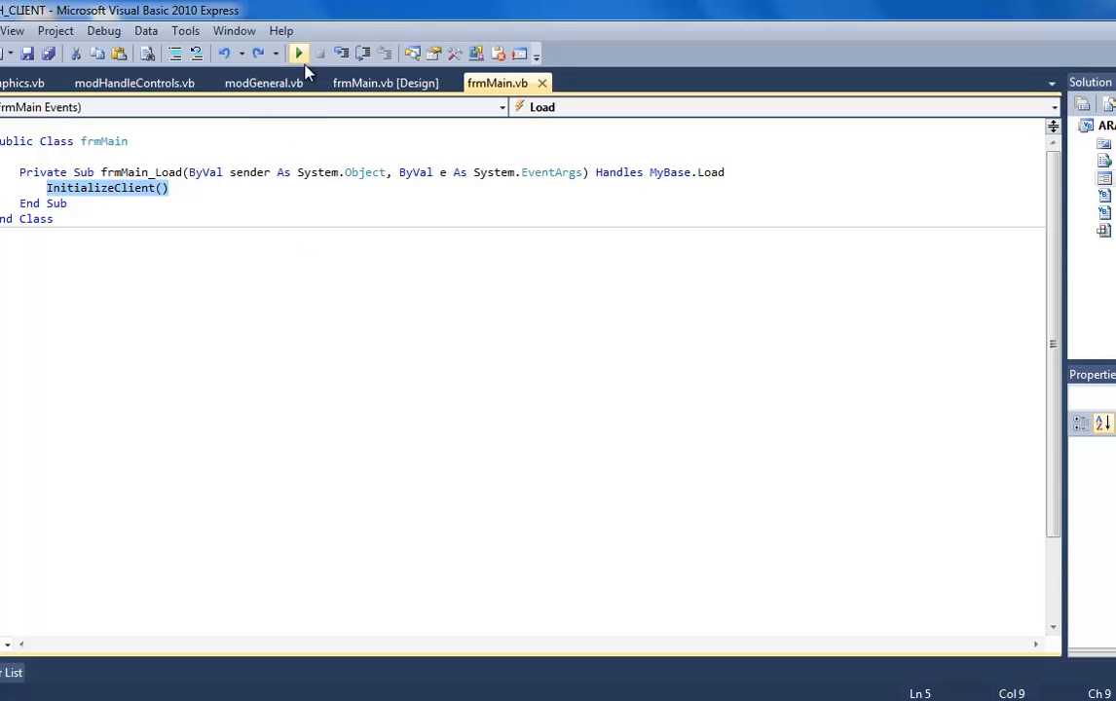
pyautogui.click(298, 55)
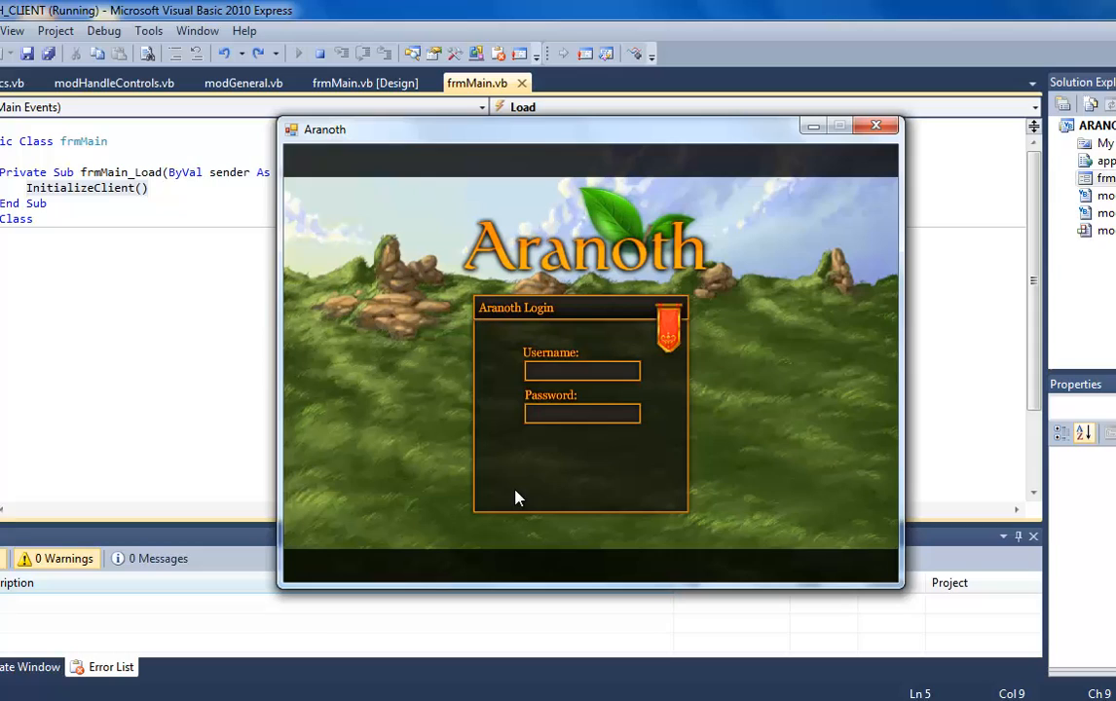
pyautogui.moveTo(621, 444)
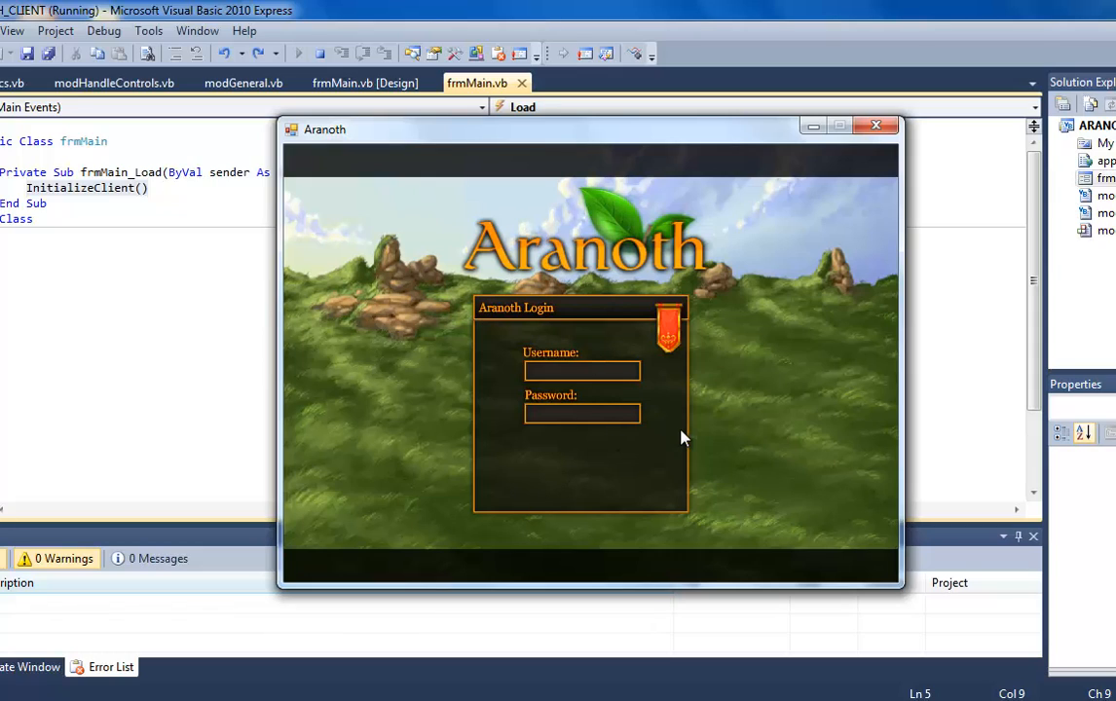
pyautogui.moveTo(506, 359)
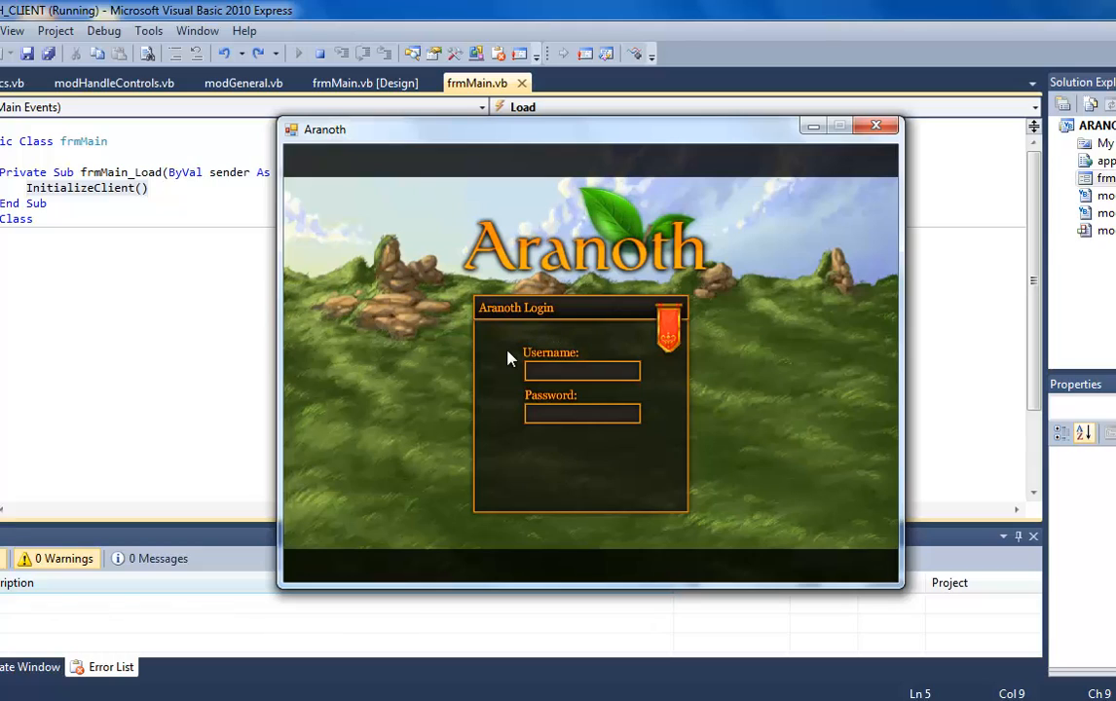
pyautogui.moveTo(477, 302)
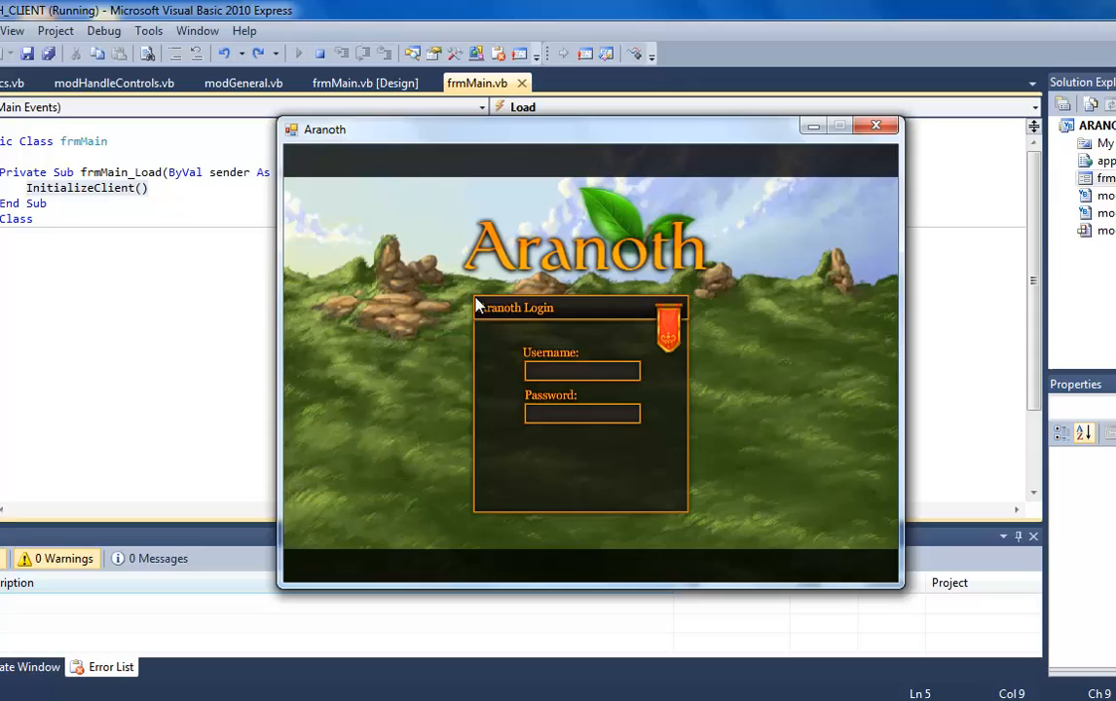
pyautogui.moveTo(553, 319)
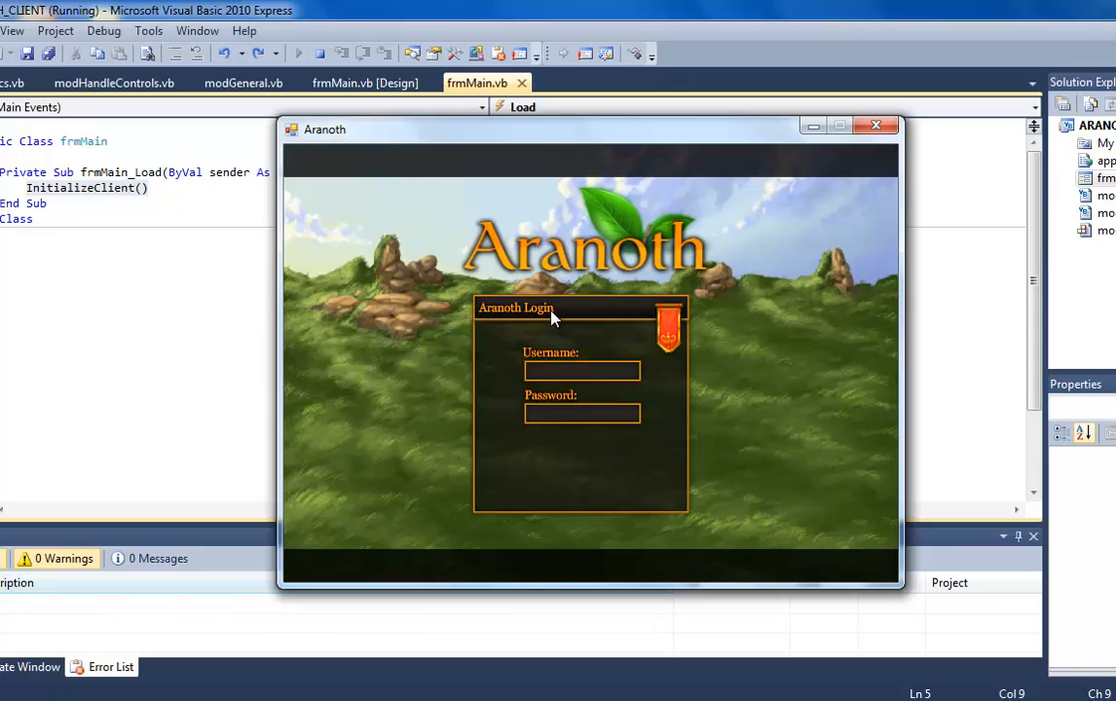
pyautogui.moveTo(822, 445)
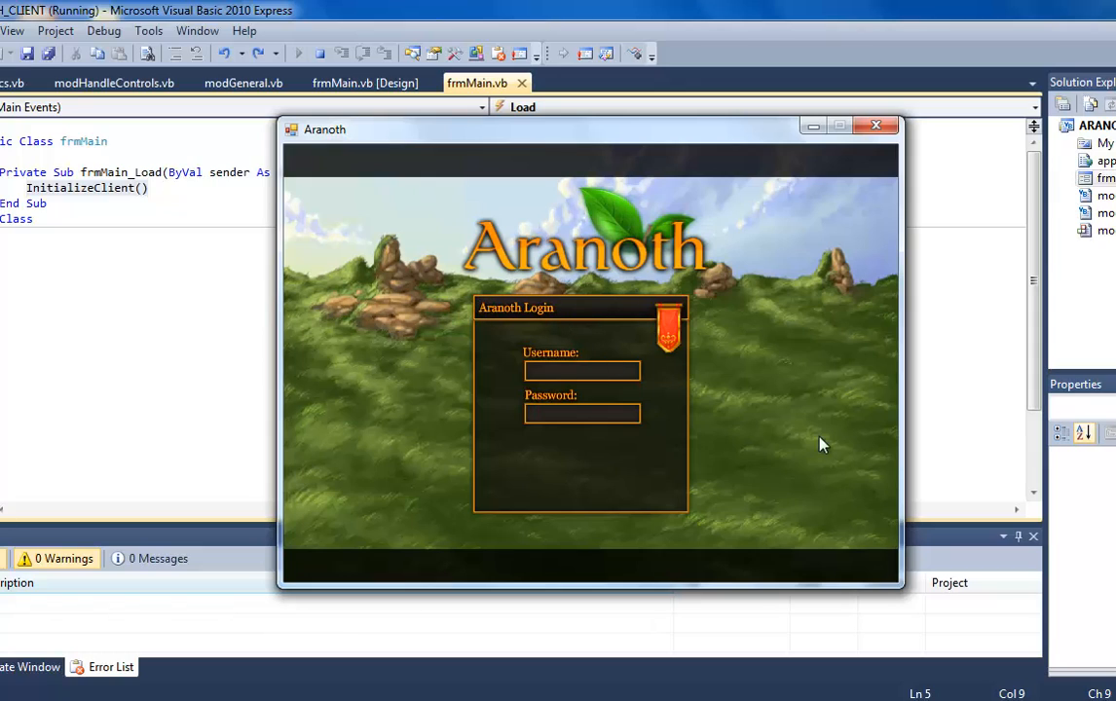
pyautogui.moveTo(563, 300)
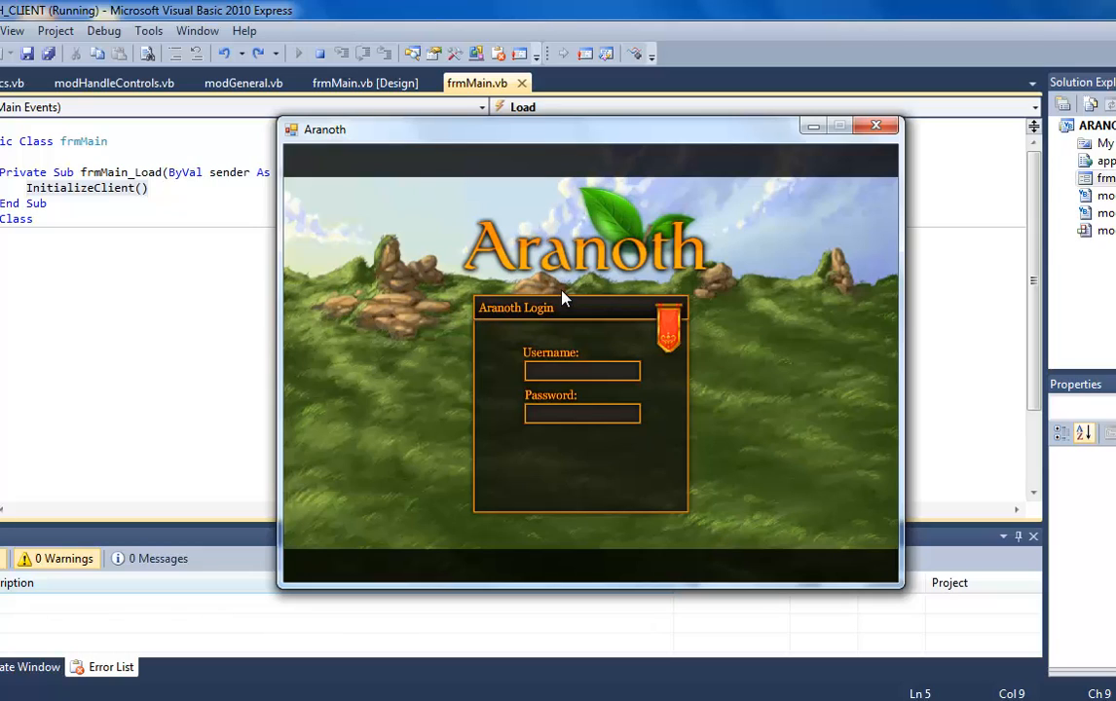
pyautogui.moveTo(541, 393)
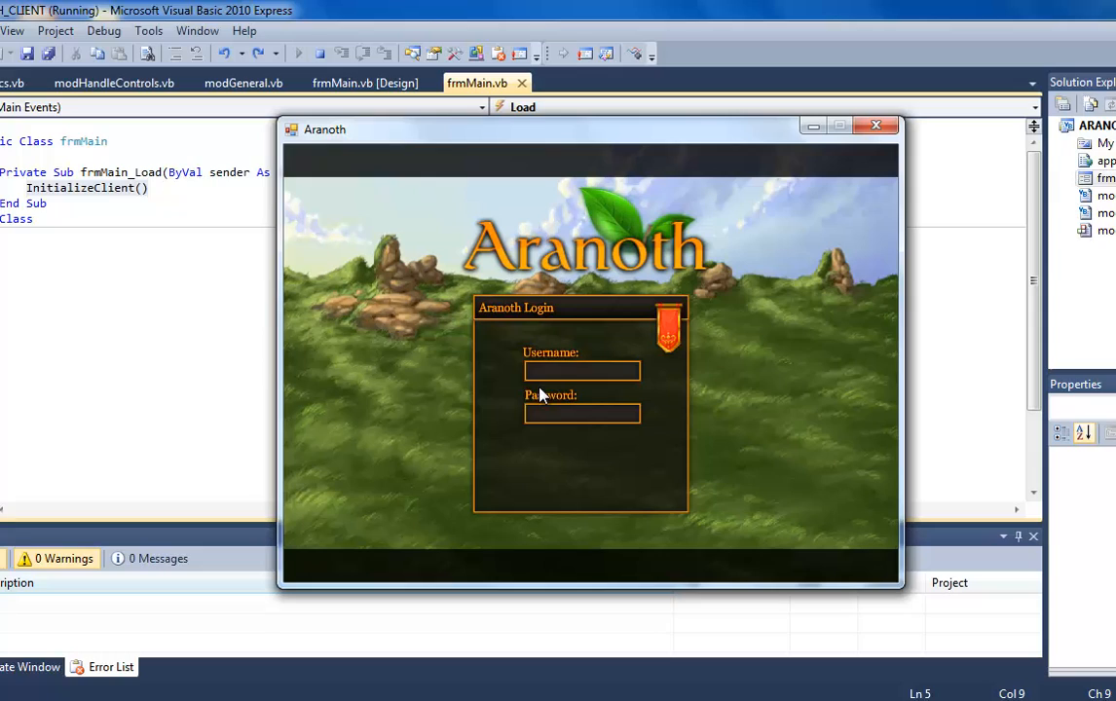
pyautogui.moveTo(437, 132)
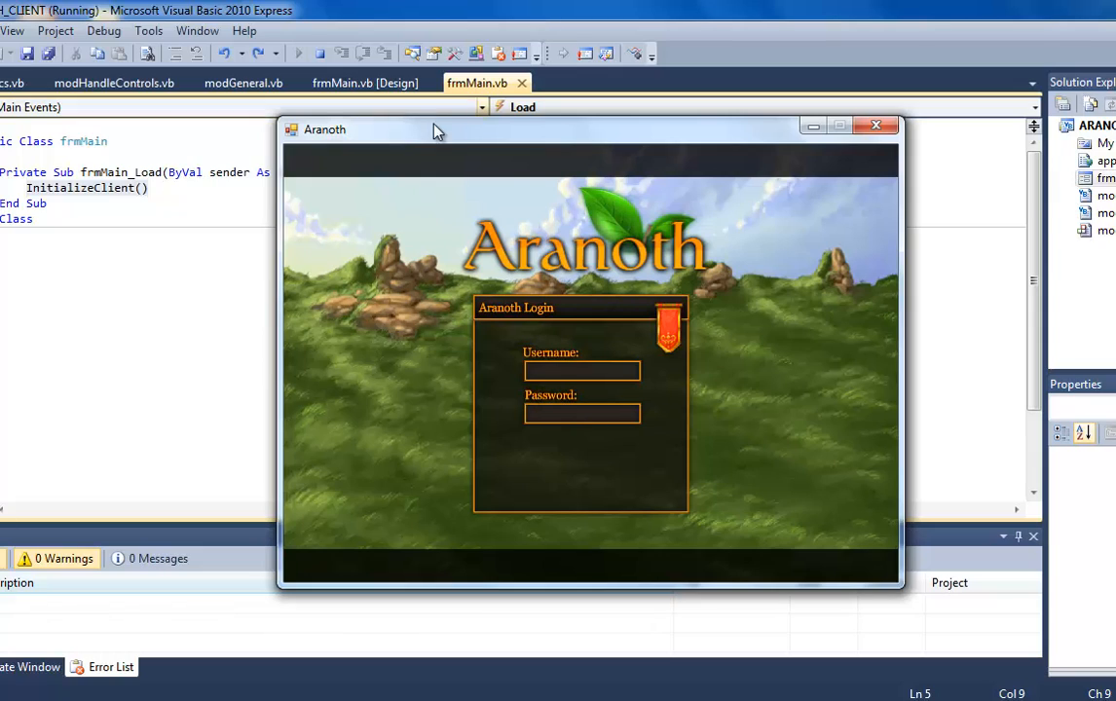
pyautogui.moveTo(734, 475)
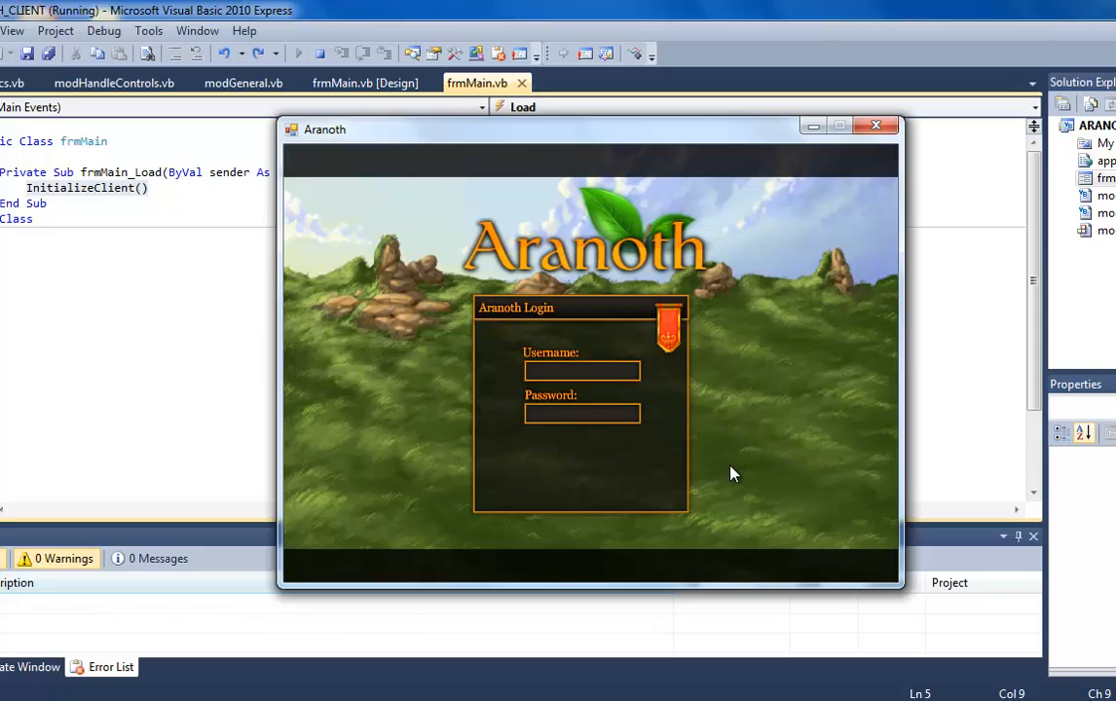
pyautogui.moveTo(650, 407)
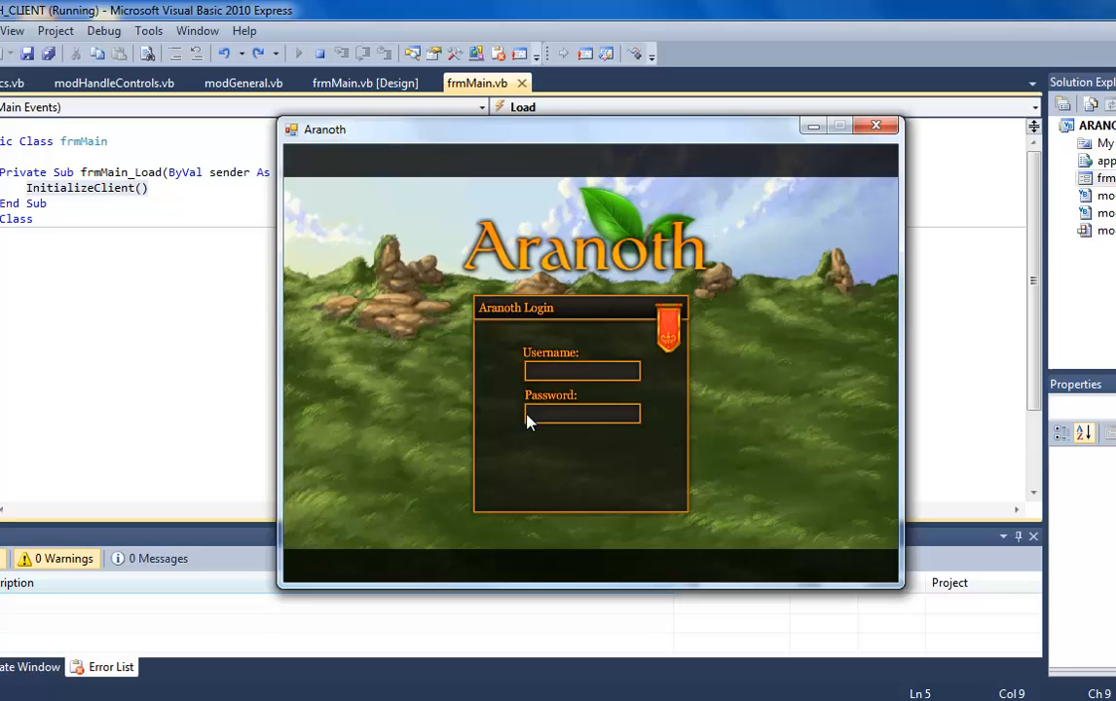
pyautogui.moveTo(929, 379)
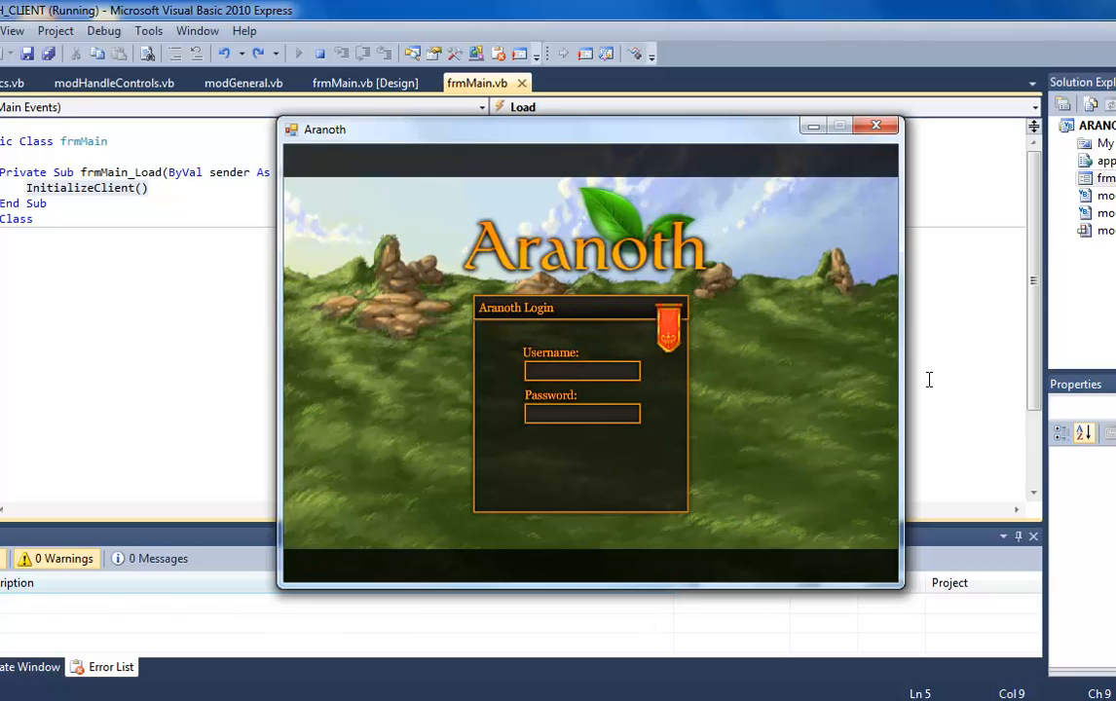
pyautogui.moveTo(814, 257)
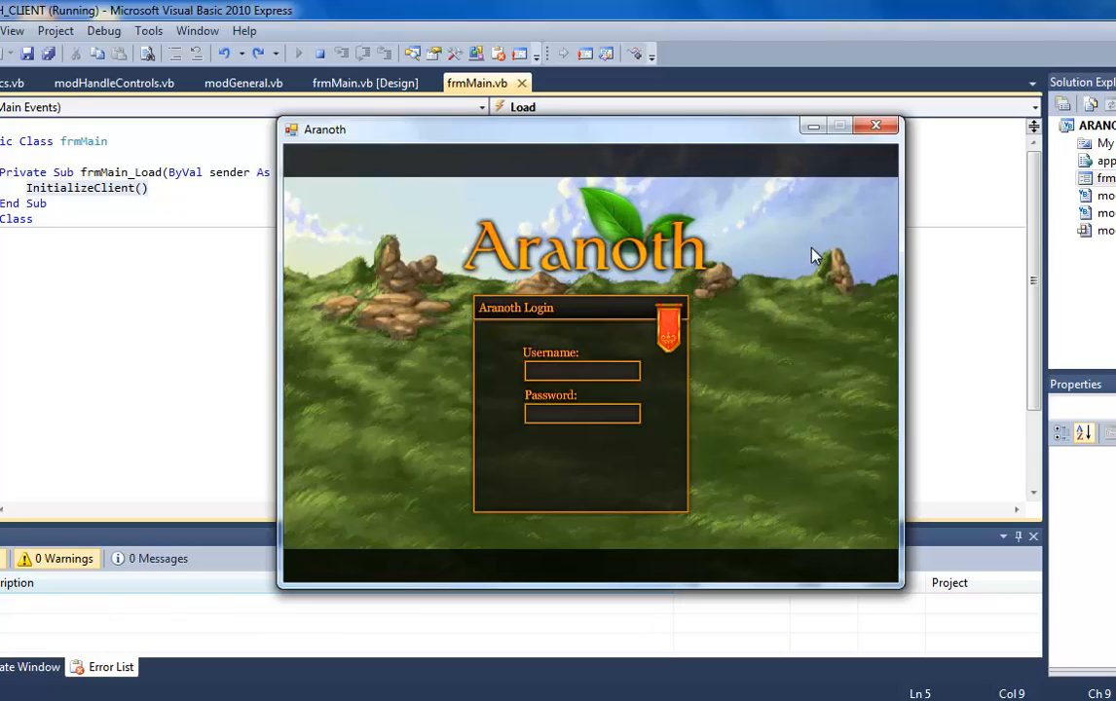
pyautogui.click(875, 124)
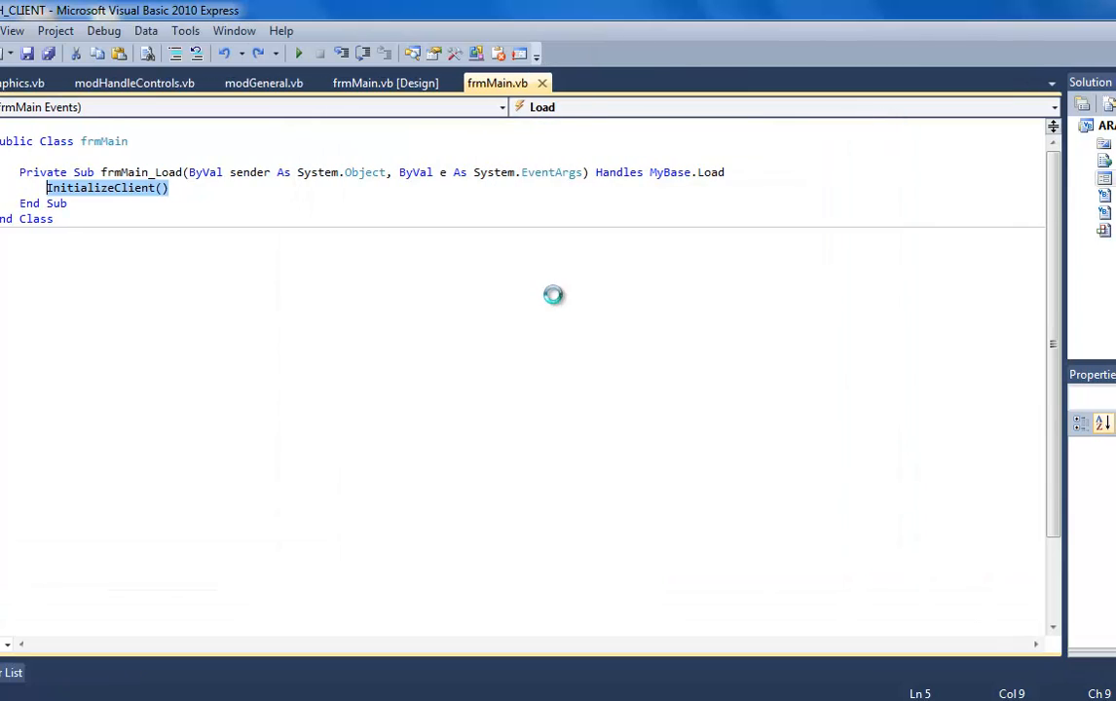
pyautogui.click(332, 566)
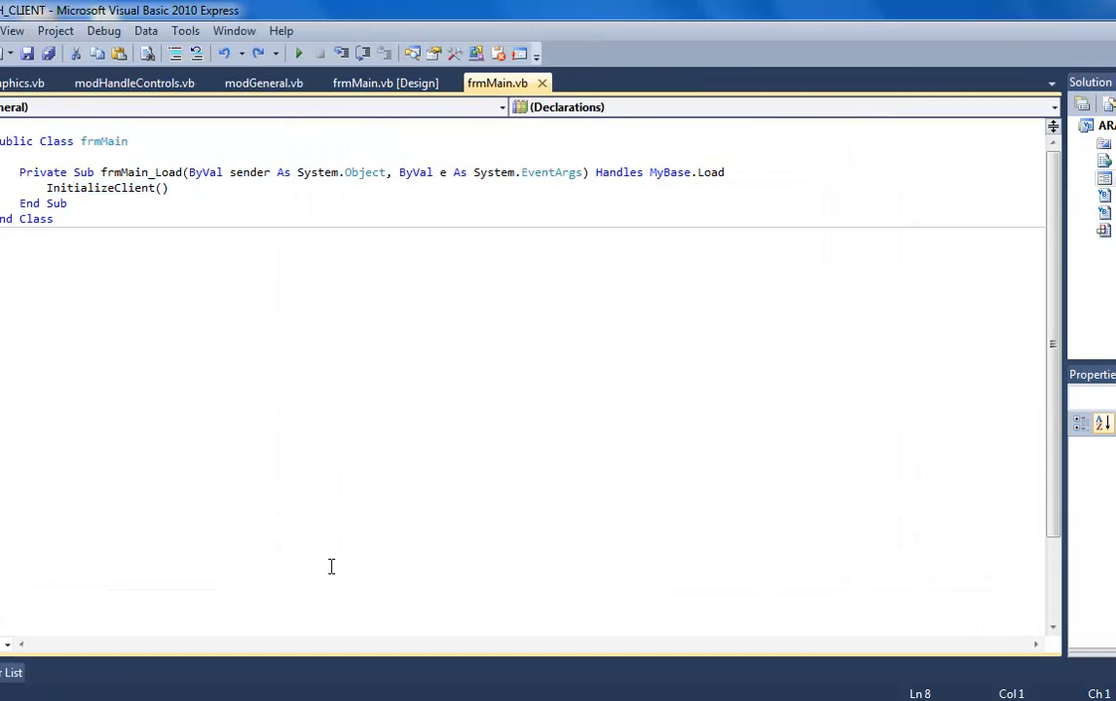